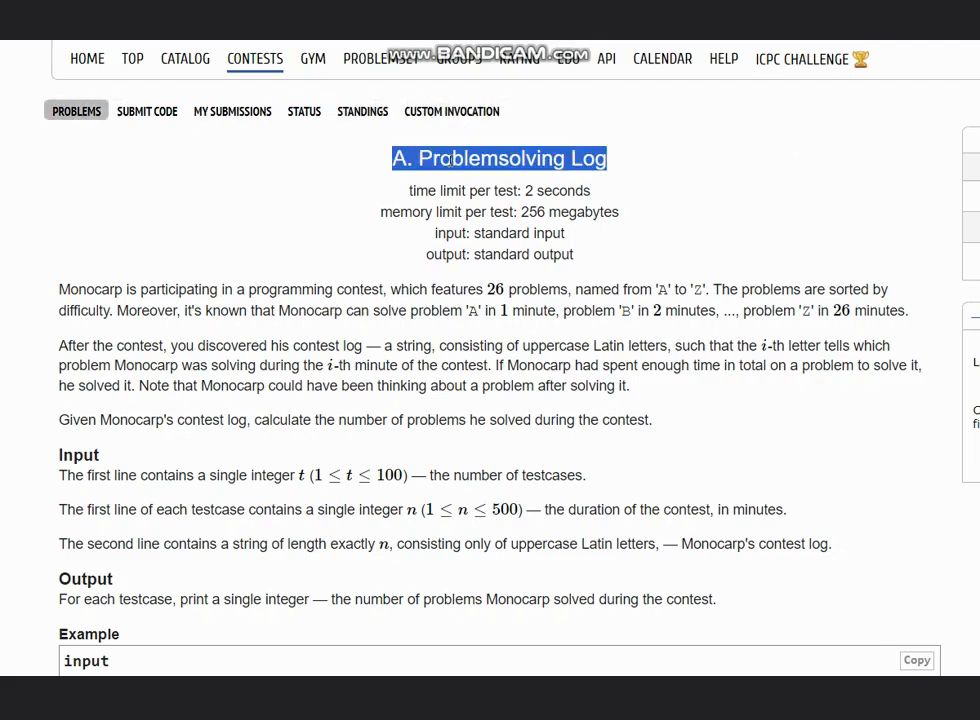
Highlight the opening sentence about the contest's 26 problems and minutes needed per problem.
click(98, 272)
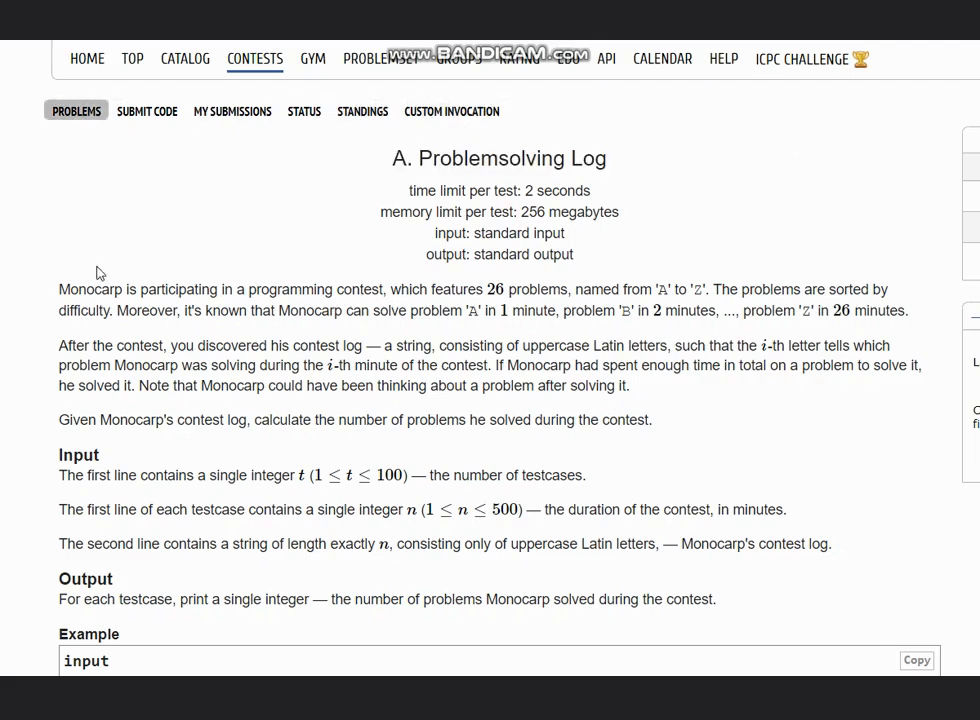
drag(58, 288, 156, 288)
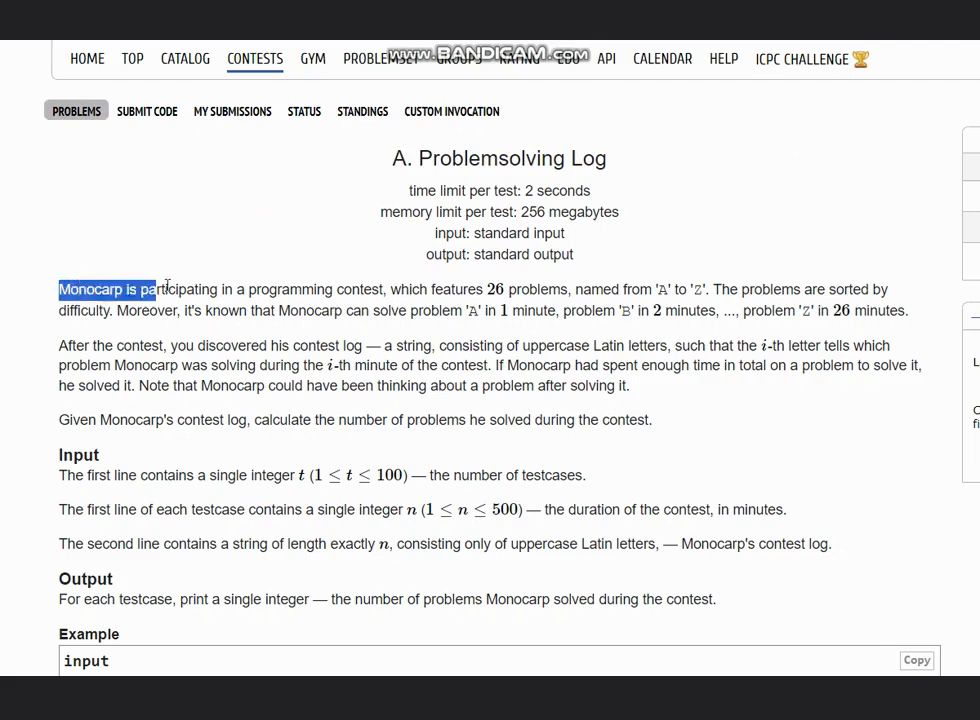
drag(130, 288, 424, 288)
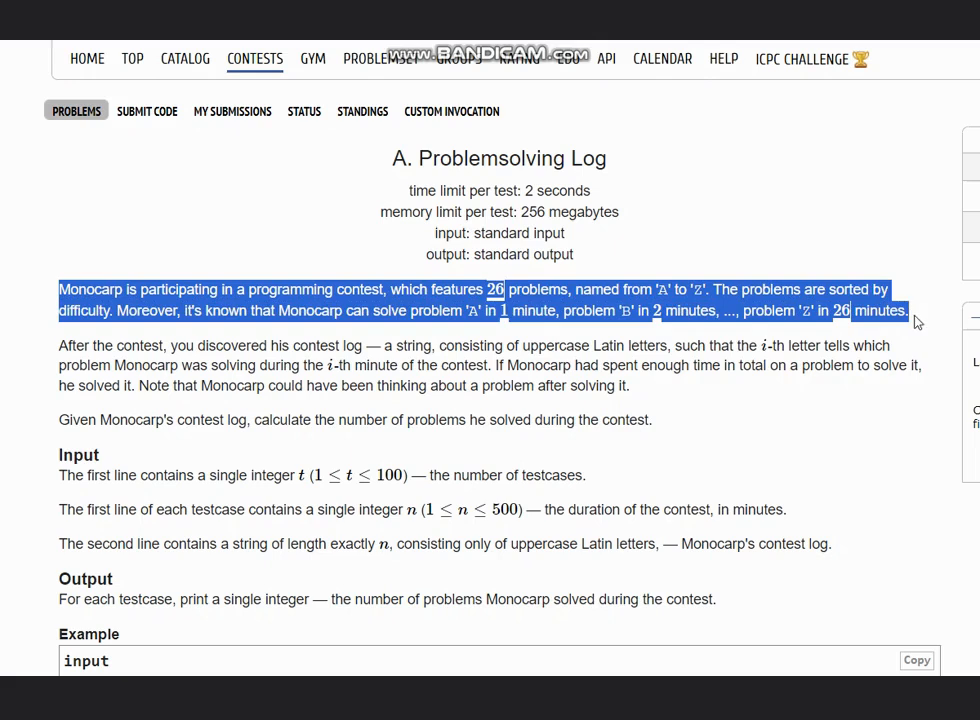
click(190, 280)
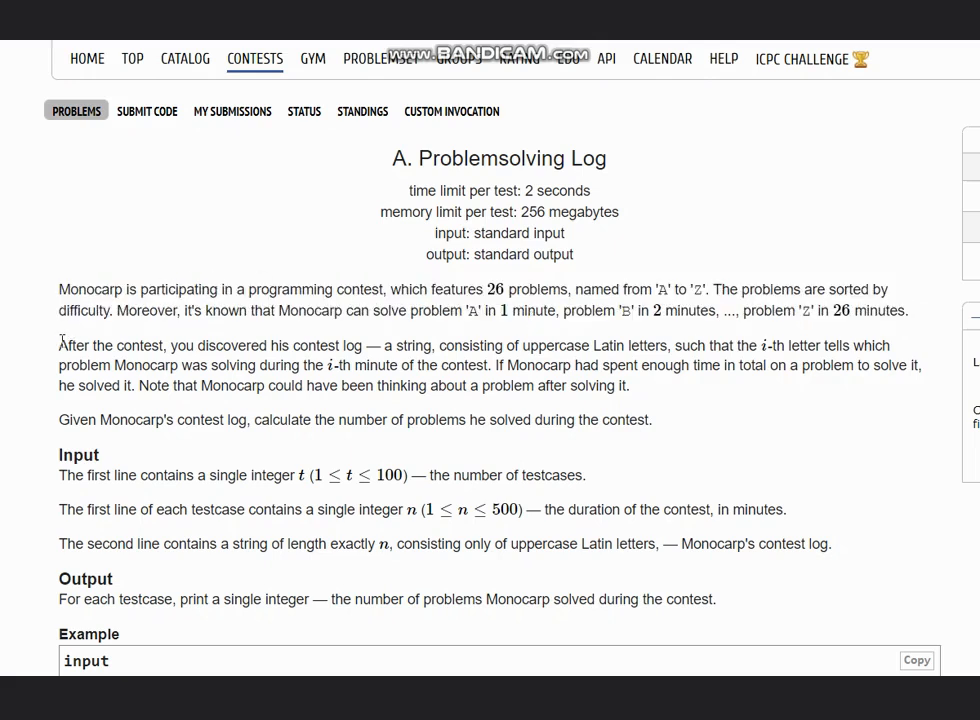
Highlight the contest-log sentence: uppercase letters, i-th letter meaning the i-th minute, and the solving condition.
drag(58, 344, 290, 344)
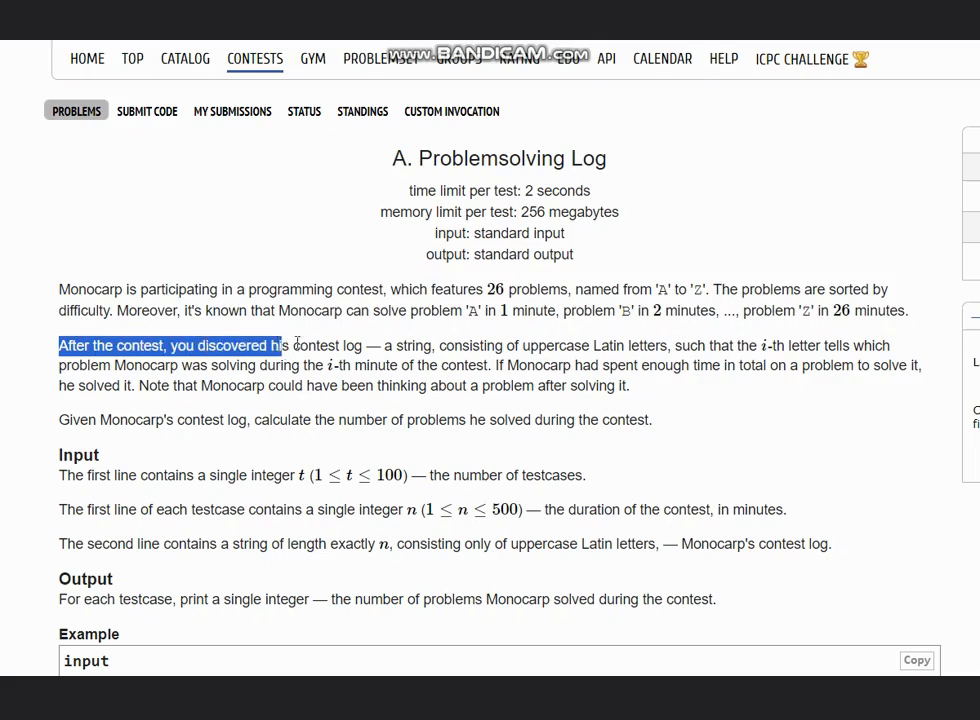
drag(284, 344, 512, 344)
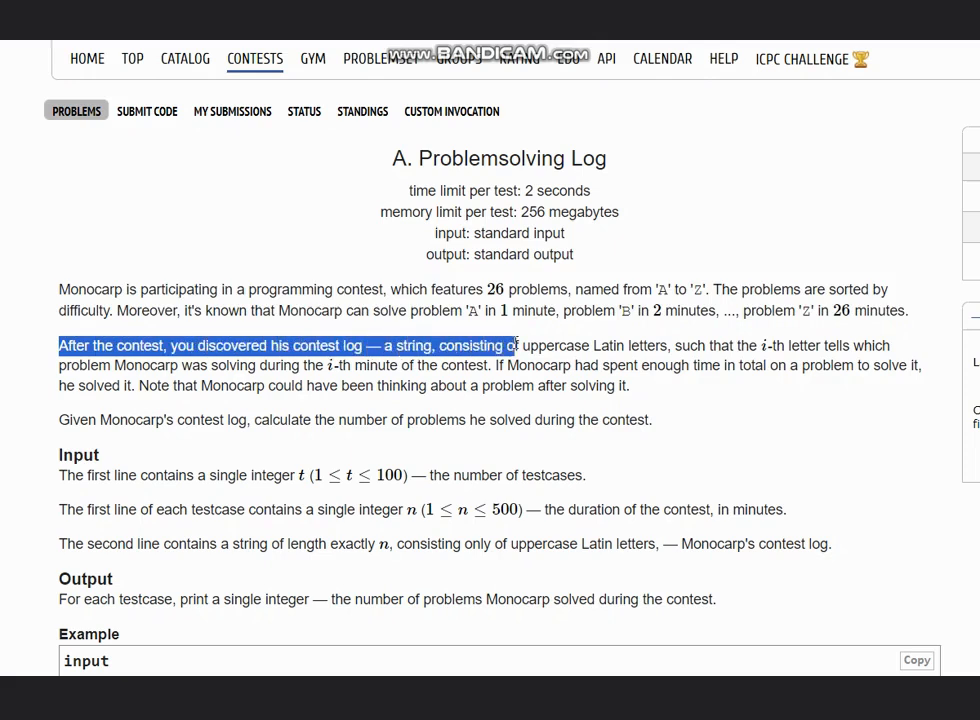
drag(512, 344, 732, 344)
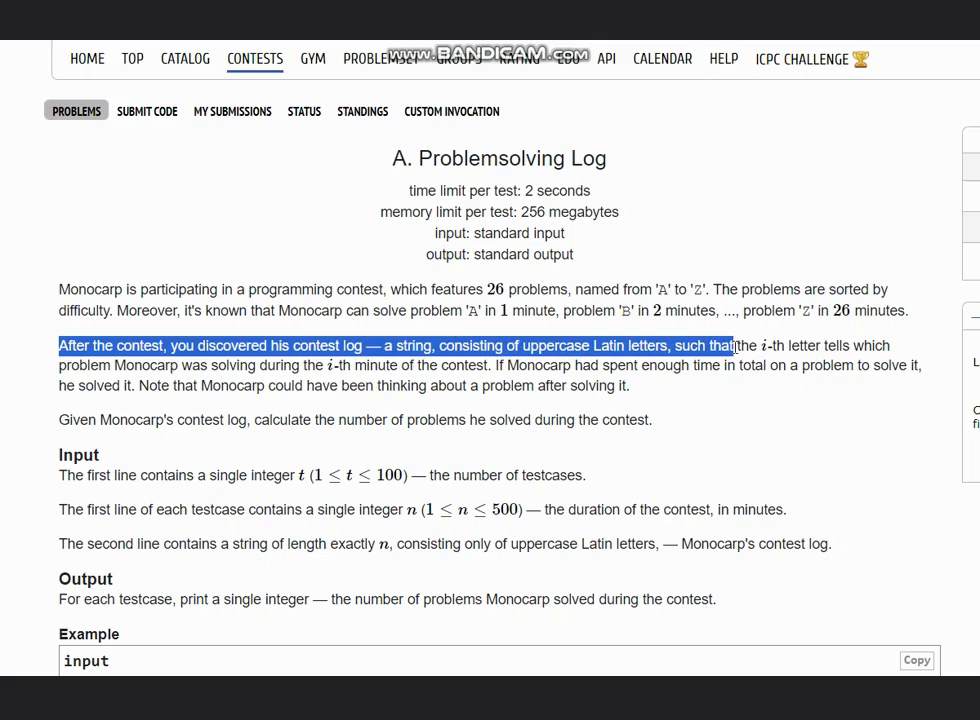
drag(736, 344, 860, 344)
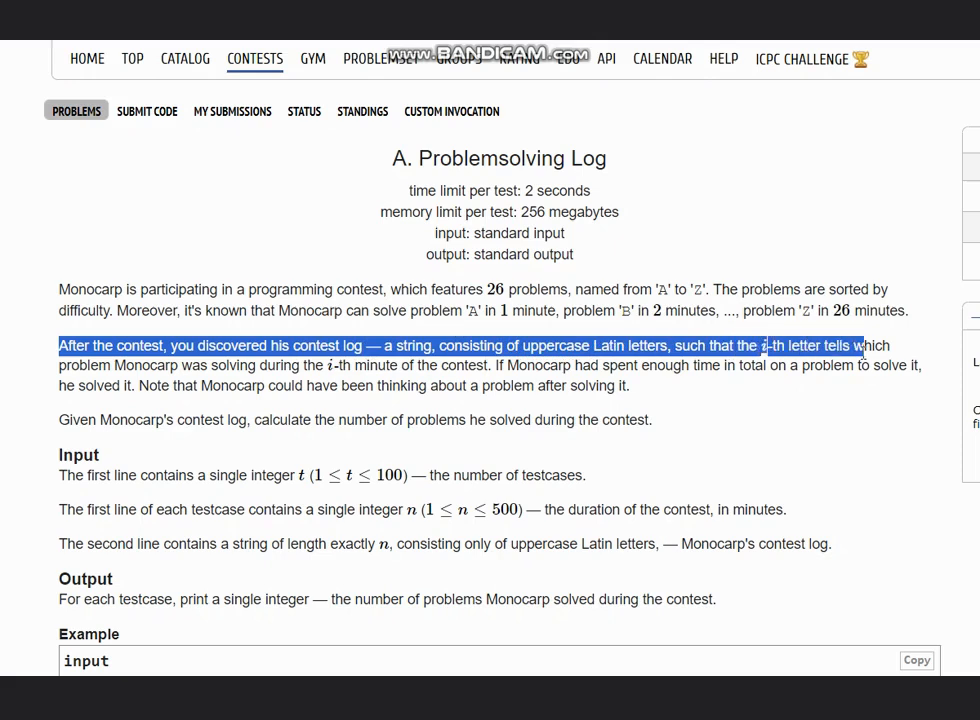
drag(868, 344, 296, 364)
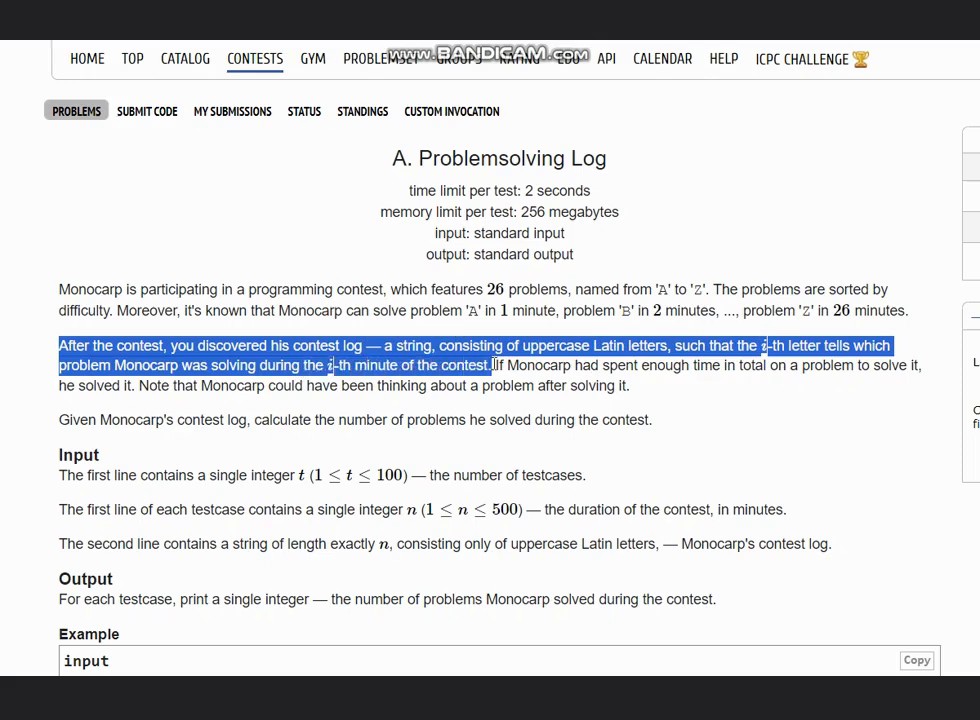
drag(490, 364, 690, 364)
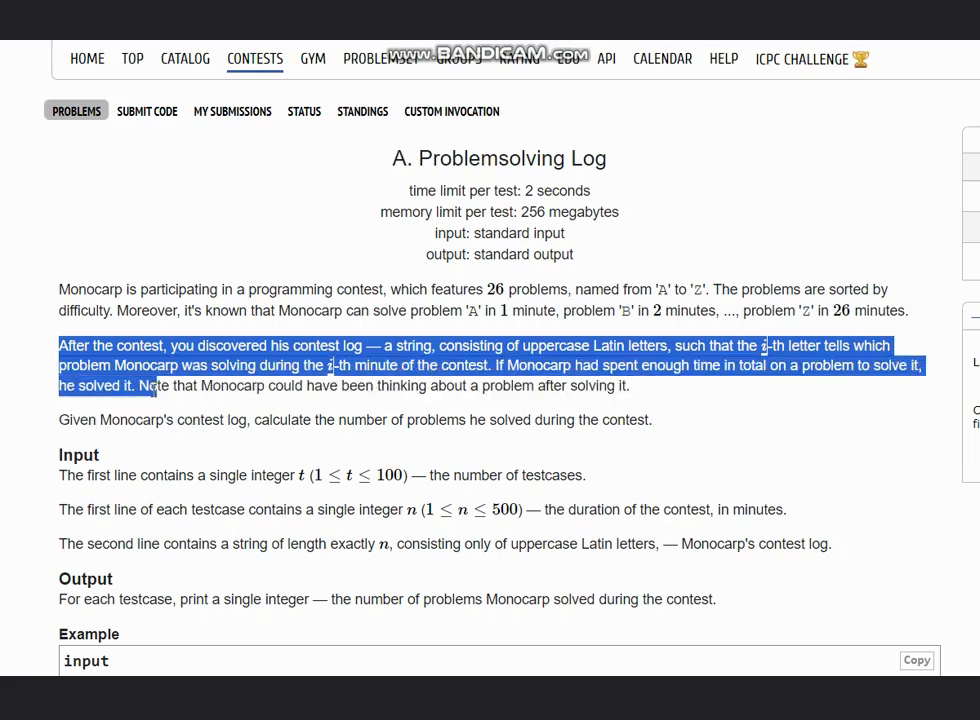
Highlight the task sentence and the note that the log uses only uppercase letters.
drag(140, 384, 304, 384)
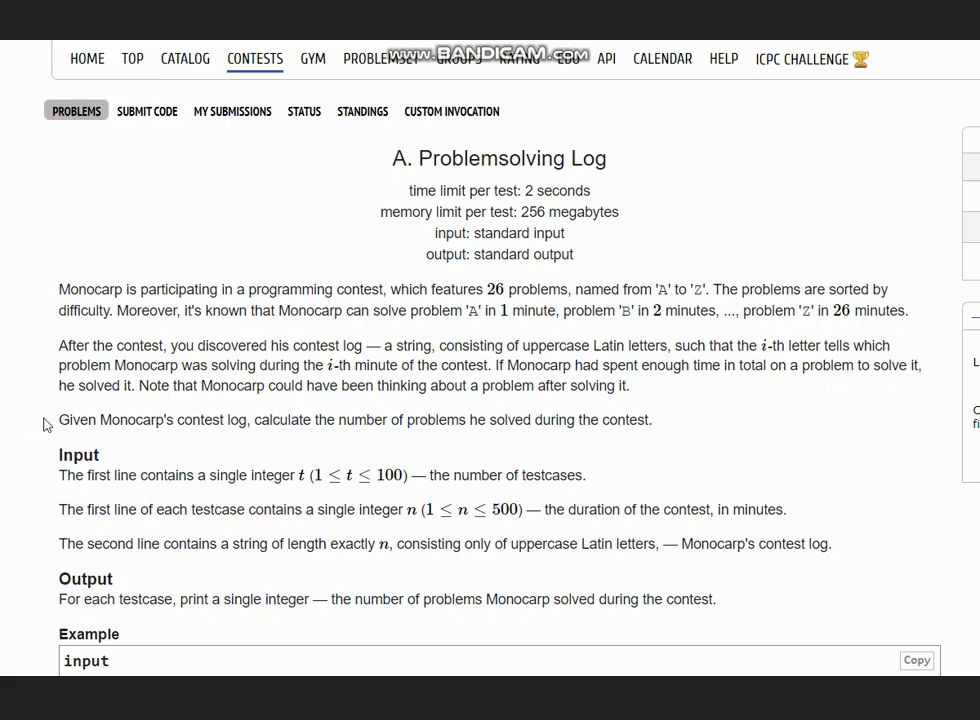
drag(58, 420, 226, 420)
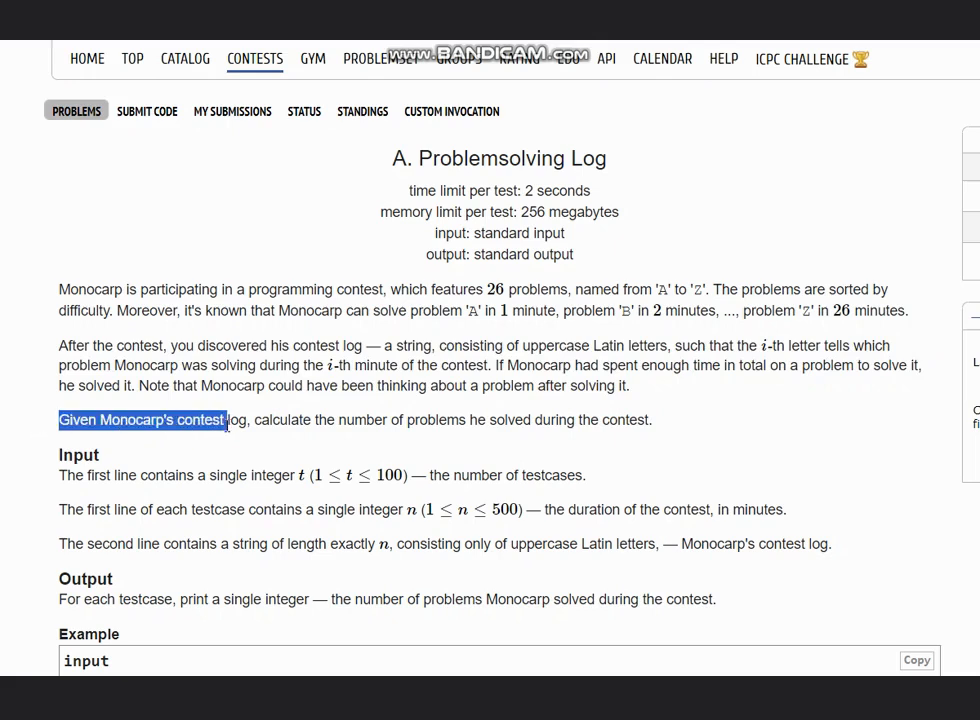
drag(228, 420, 652, 420)
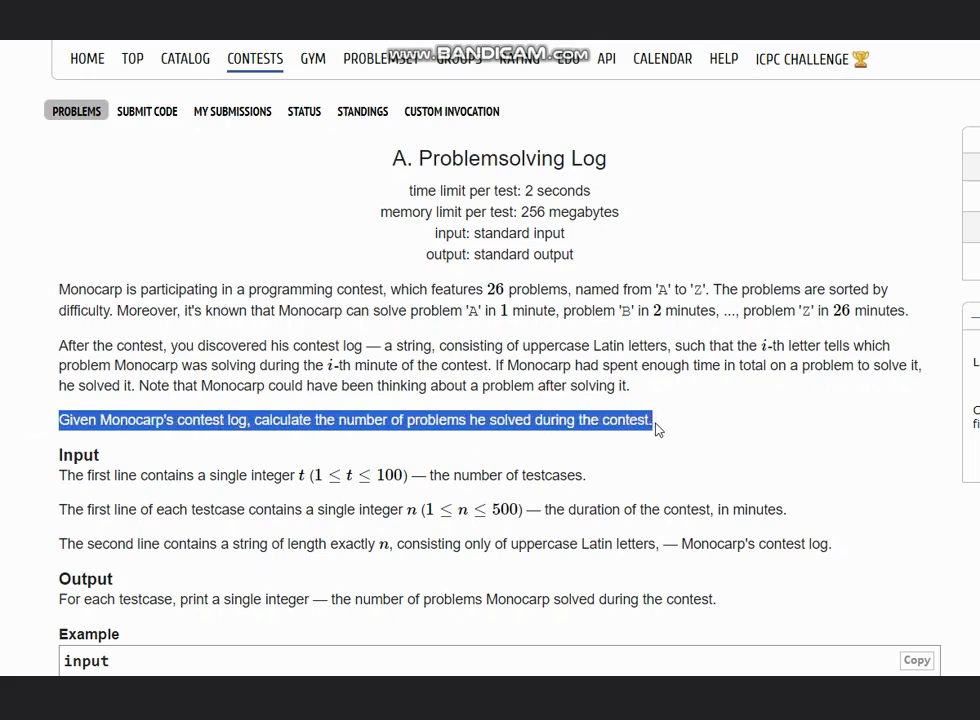
click(424, 456)
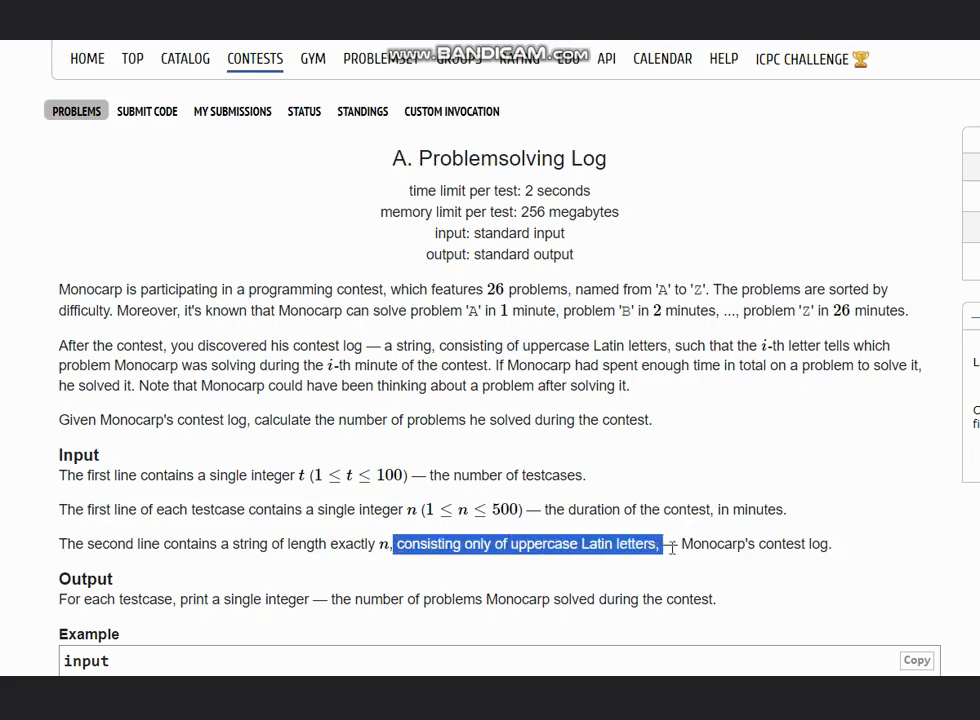
drag(660, 544, 830, 544)
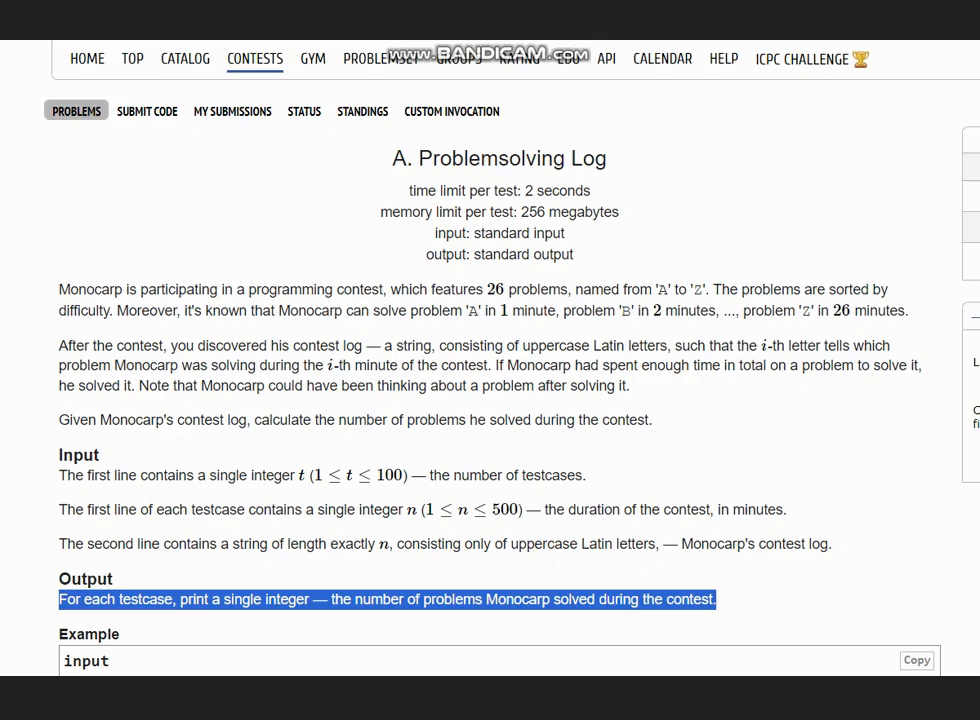
Mark the sample tests in the Example block: the first log ACBCBC and the third test case lines.
scroll(down, 3)
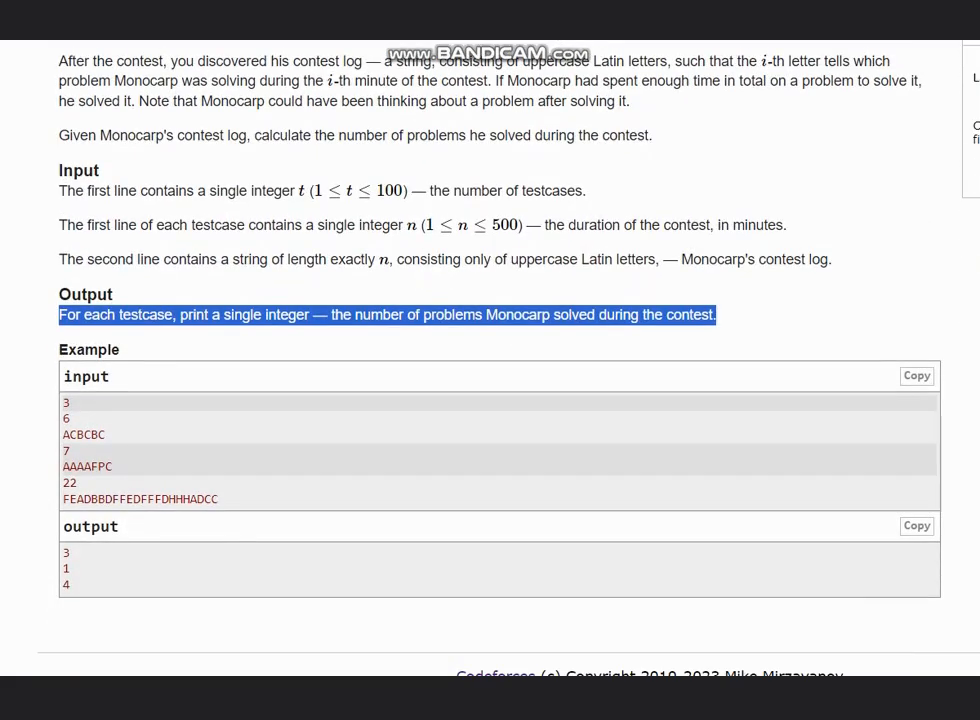
click(48, 430)
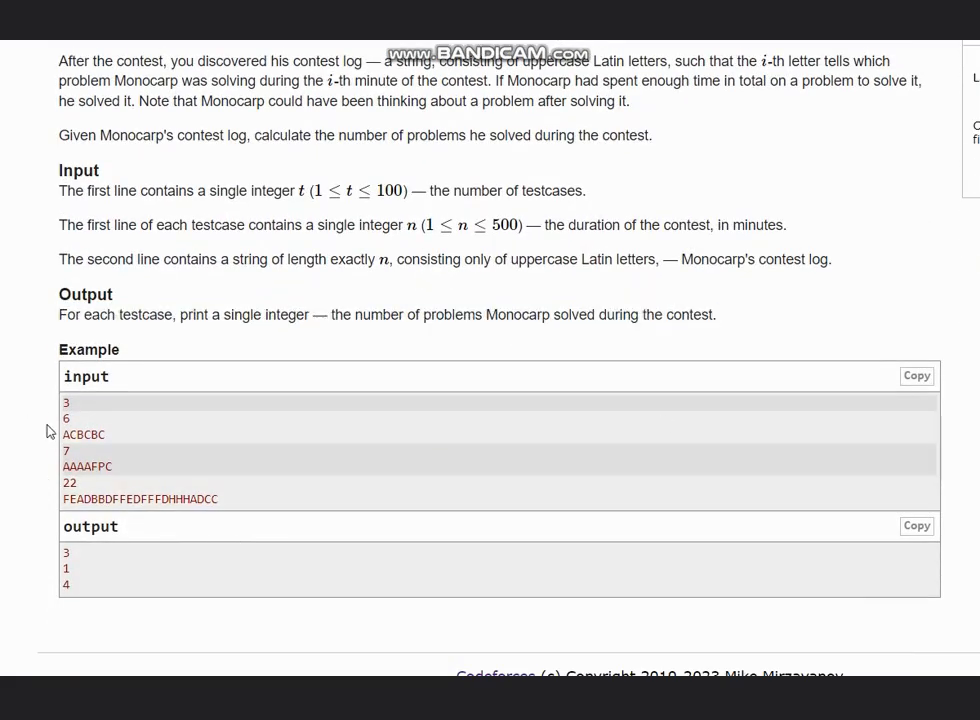
click(62, 432)
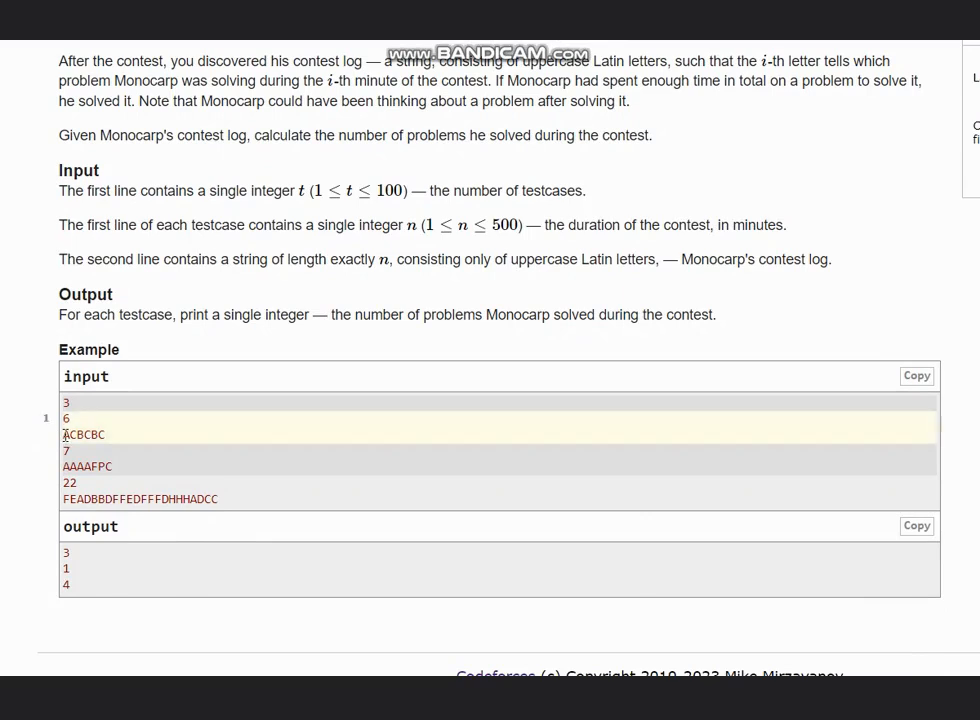
double_click(82, 434)
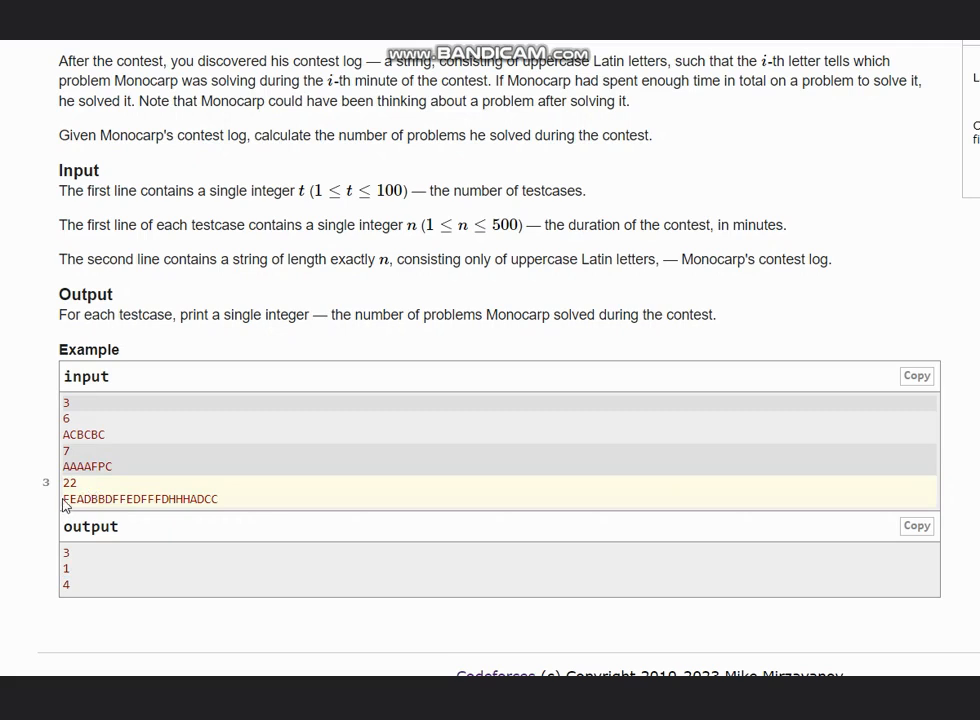
drag(62, 498, 118, 528)
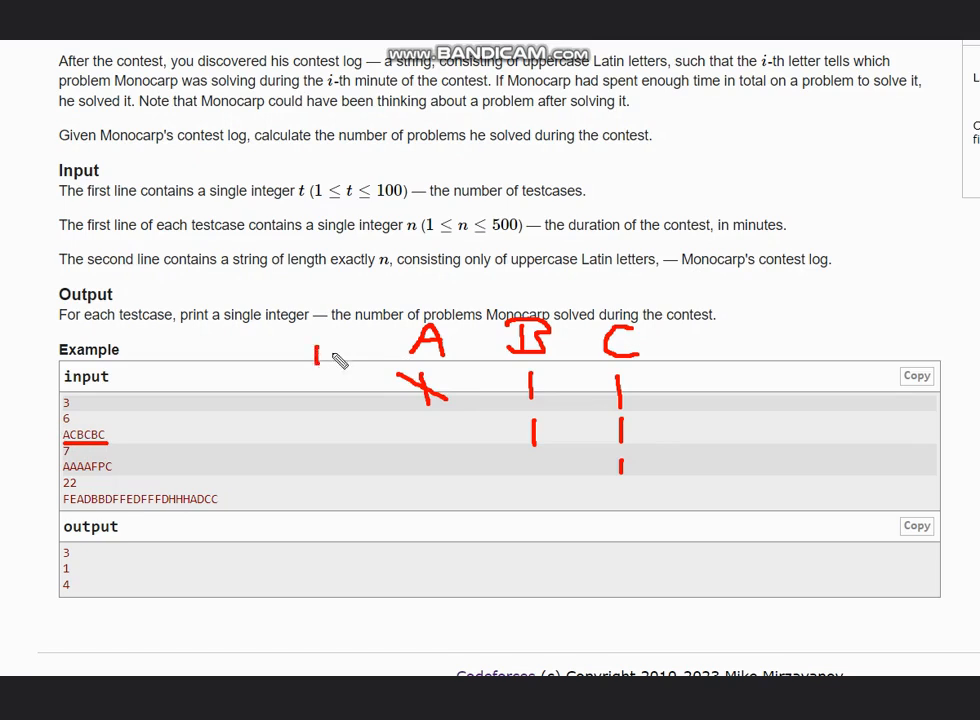
Cross off A, B, C occurrences from ACBCBC in red tallies and tick the expected answer 3.
drag(318, 368, 410, 318)
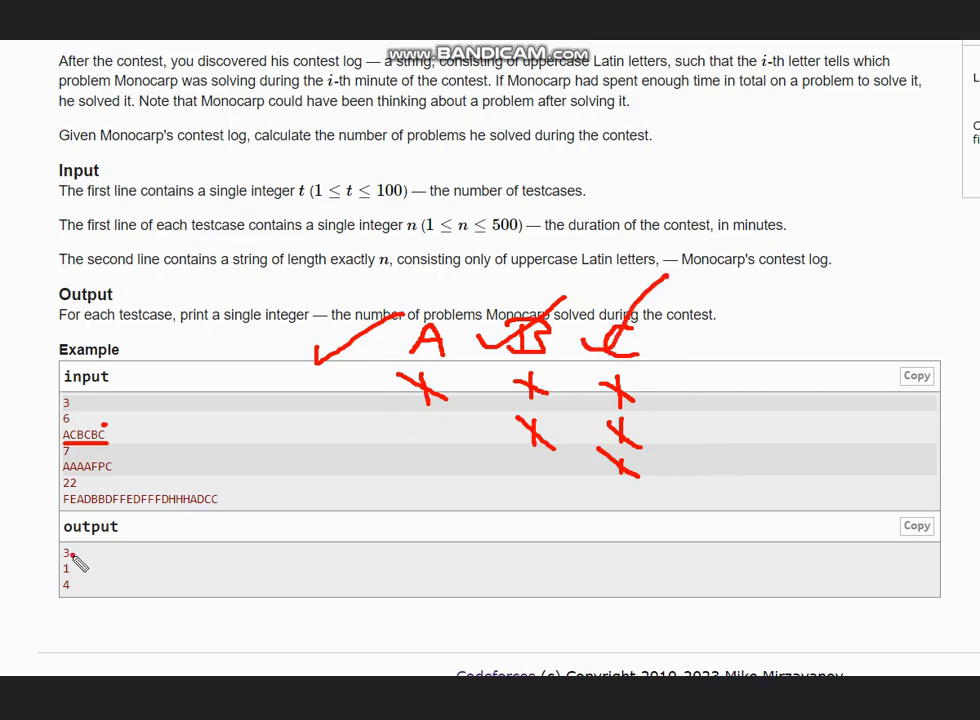
drag(70, 564, 130, 544)
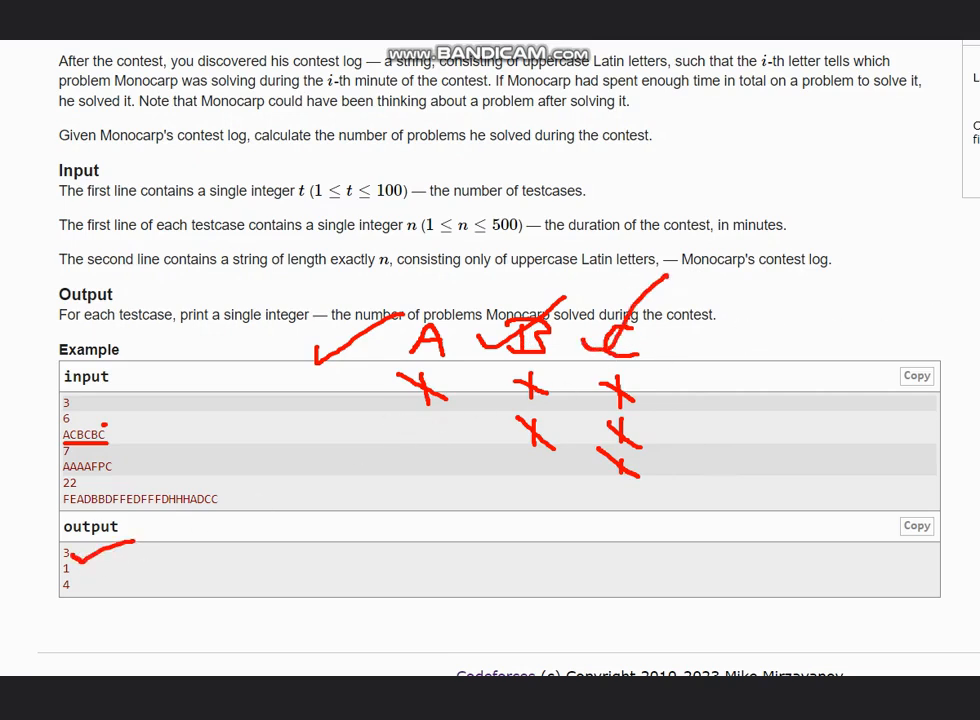
mouse_move(236, 210)
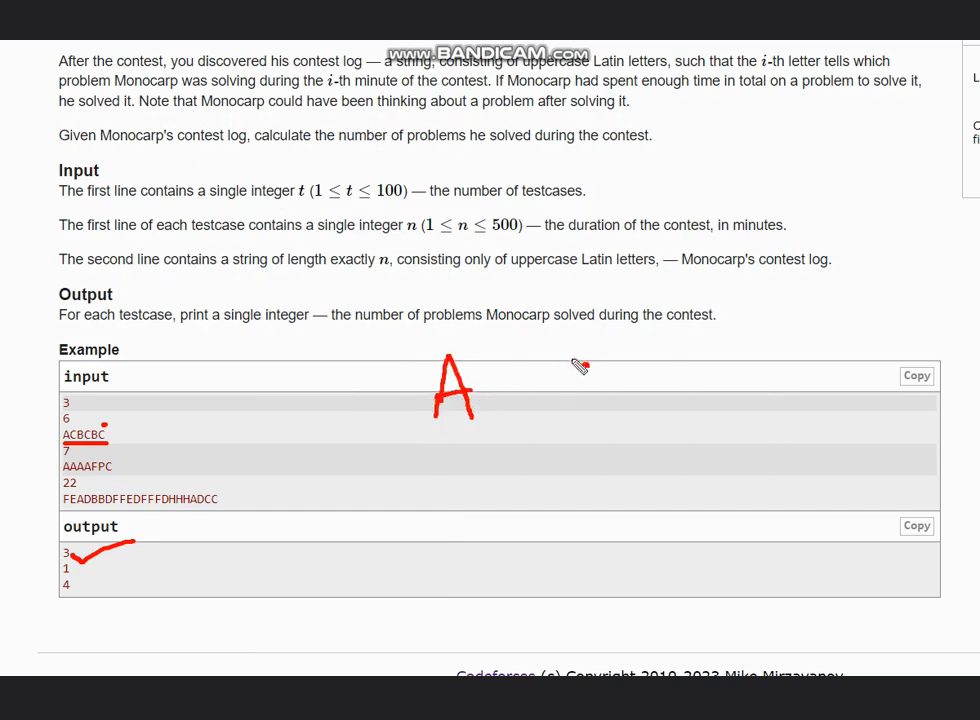
Write A F P C for AAAAFPC, add a dashed line under F, mark A counted and circle C's tally.
drag(536, 360, 610, 390)
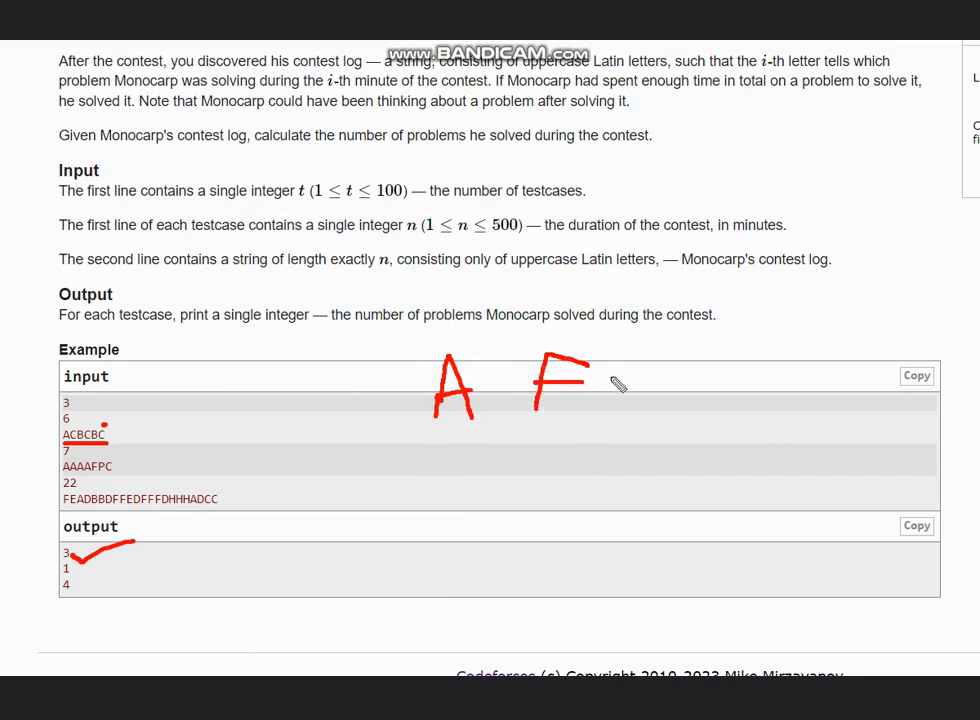
drag(660, 356, 644, 420)
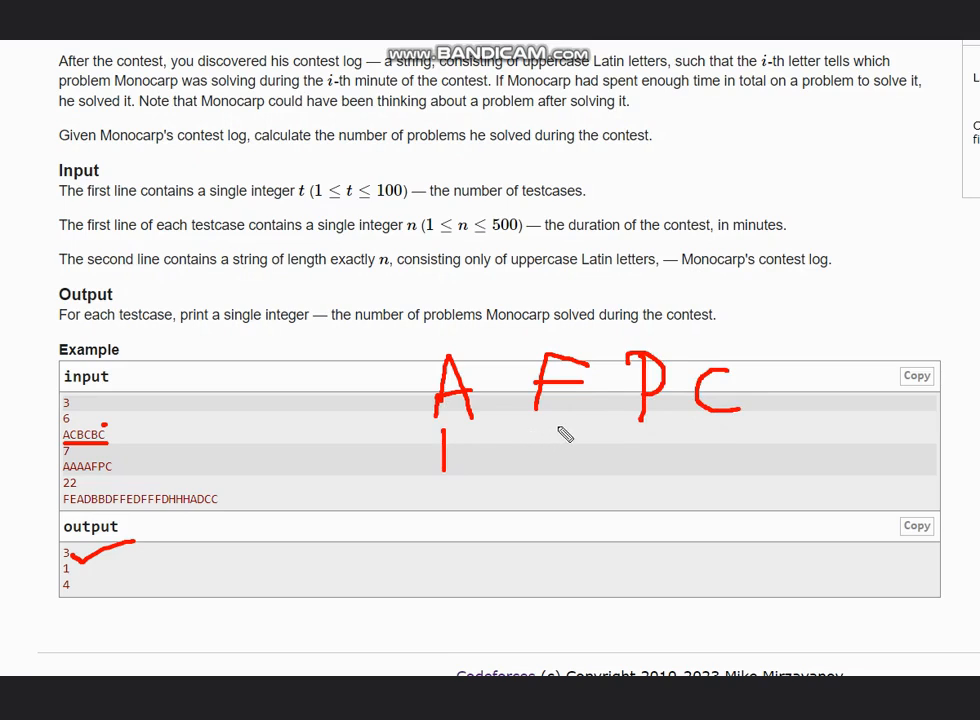
drag(560, 424, 556, 464)
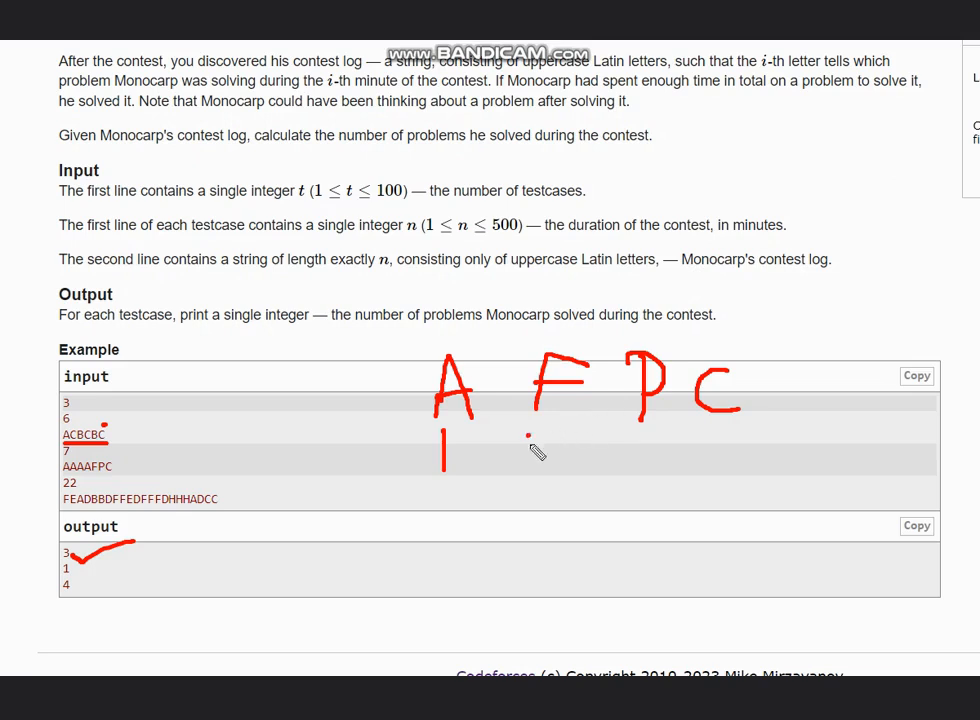
drag(532, 436, 532, 524)
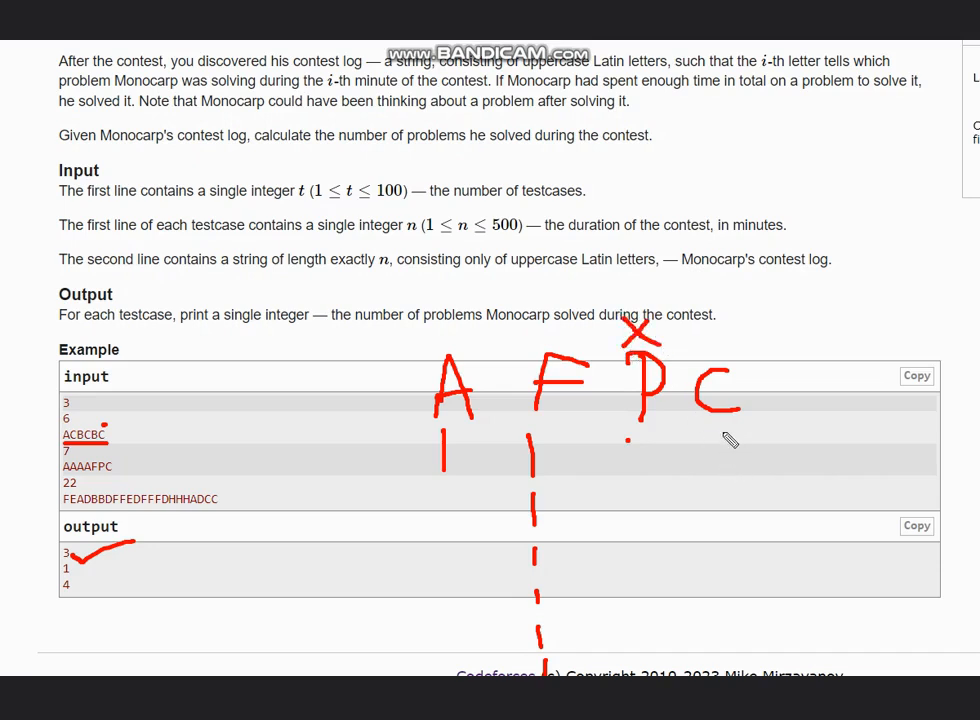
drag(724, 430, 732, 540)
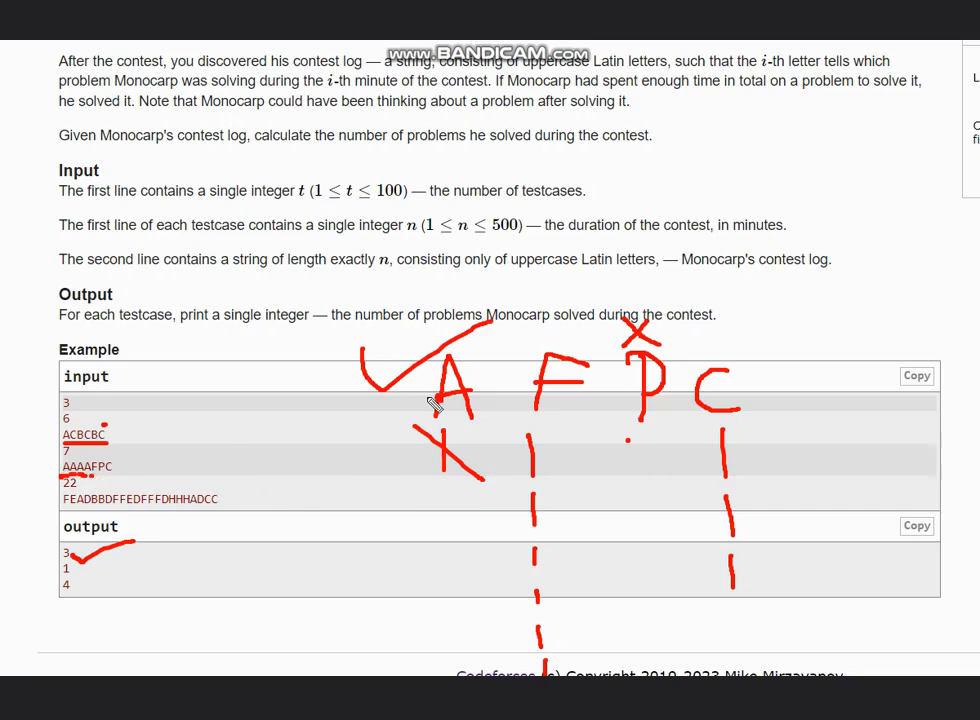
mouse_move(490, 330)
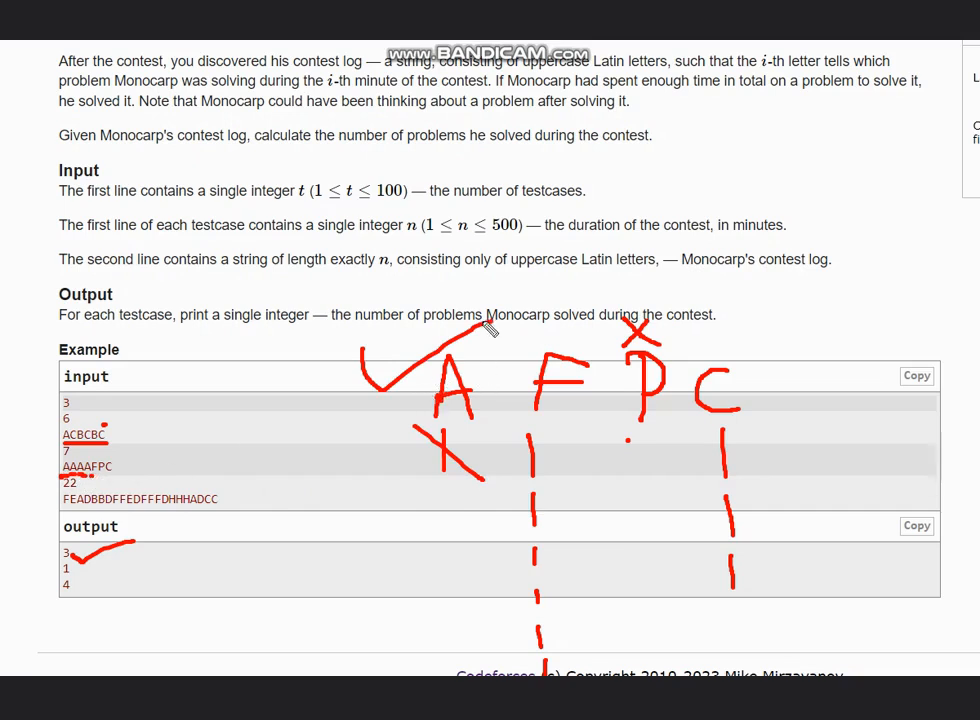
mouse_move(164, 486)
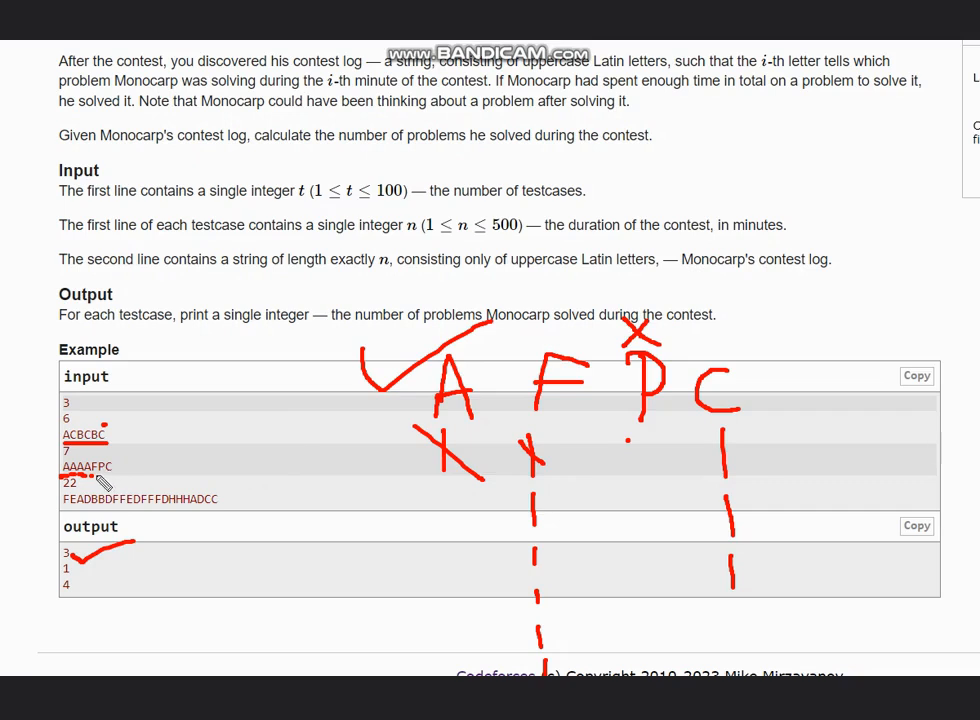
mouse_move(644, 442)
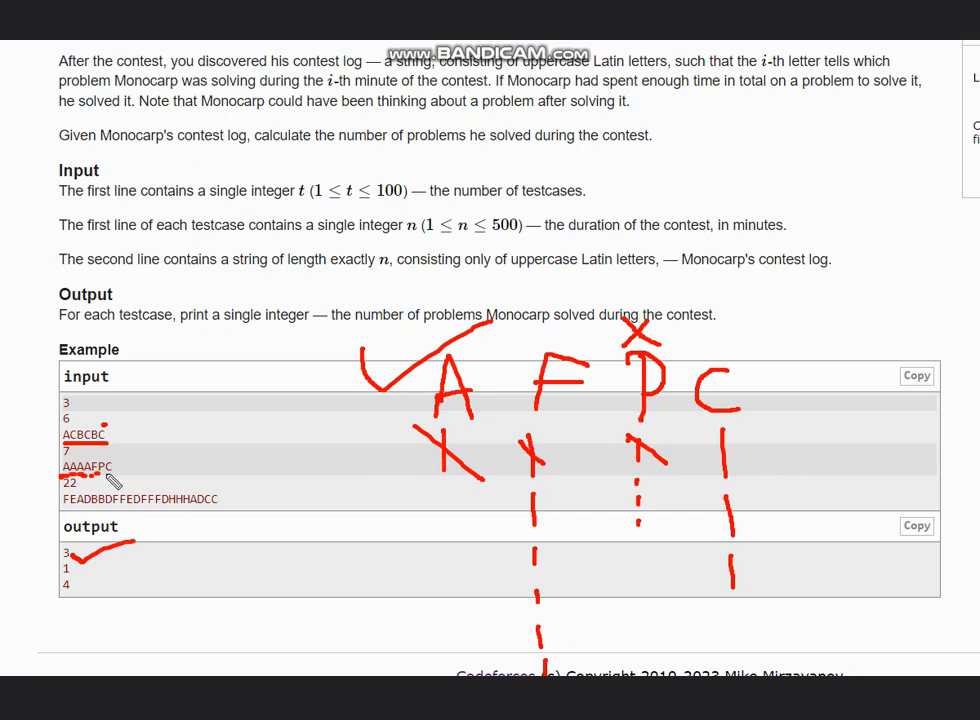
mouse_move(112, 478)
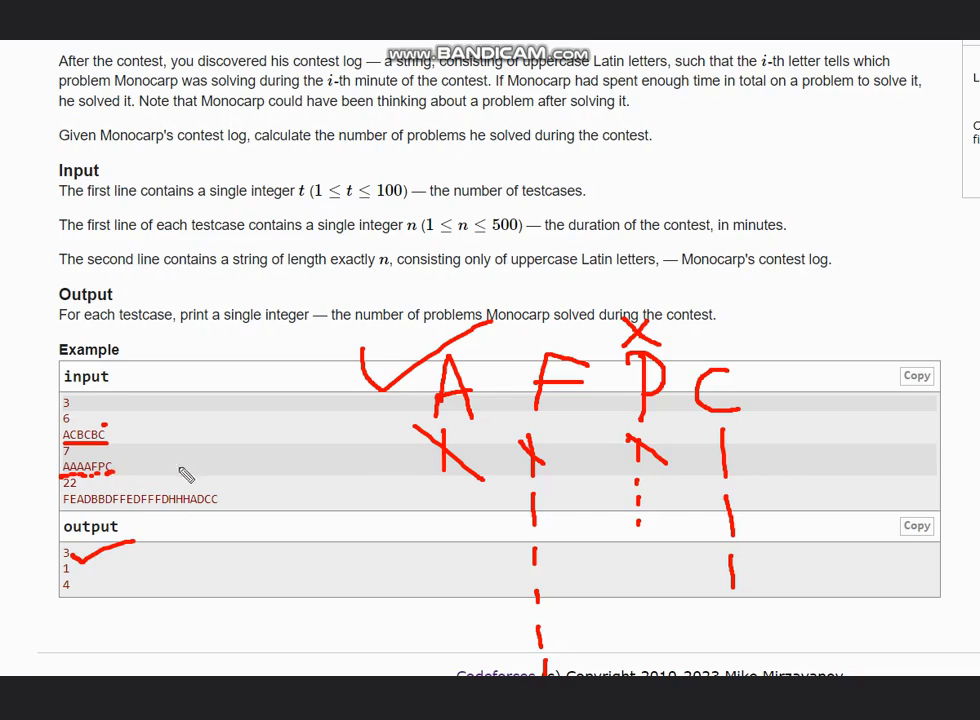
mouse_move(708, 442)
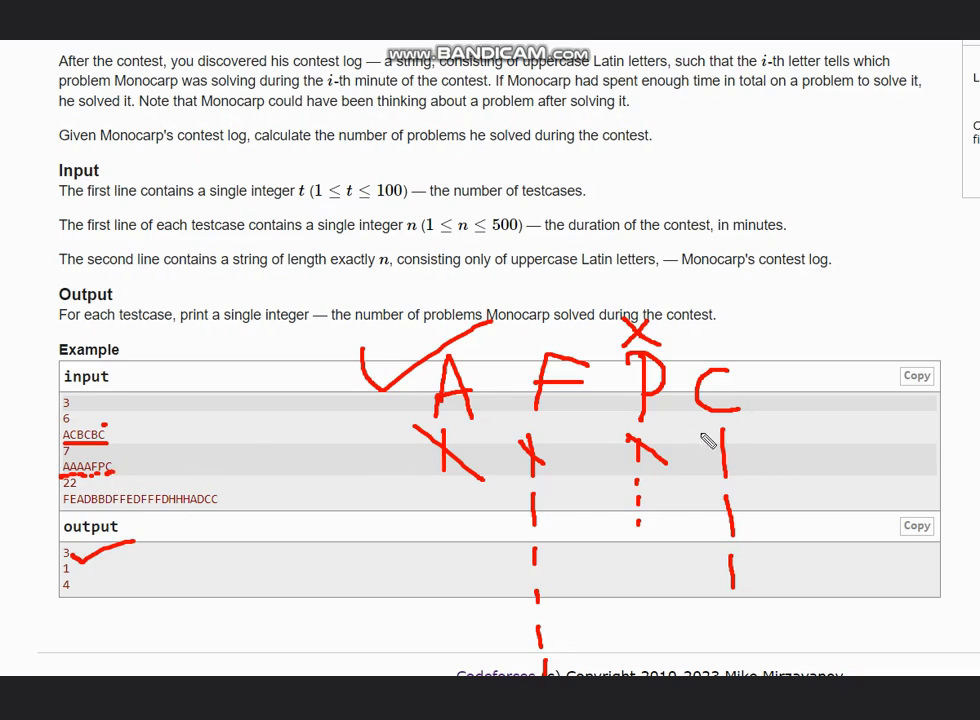
drag(700, 444, 764, 486)
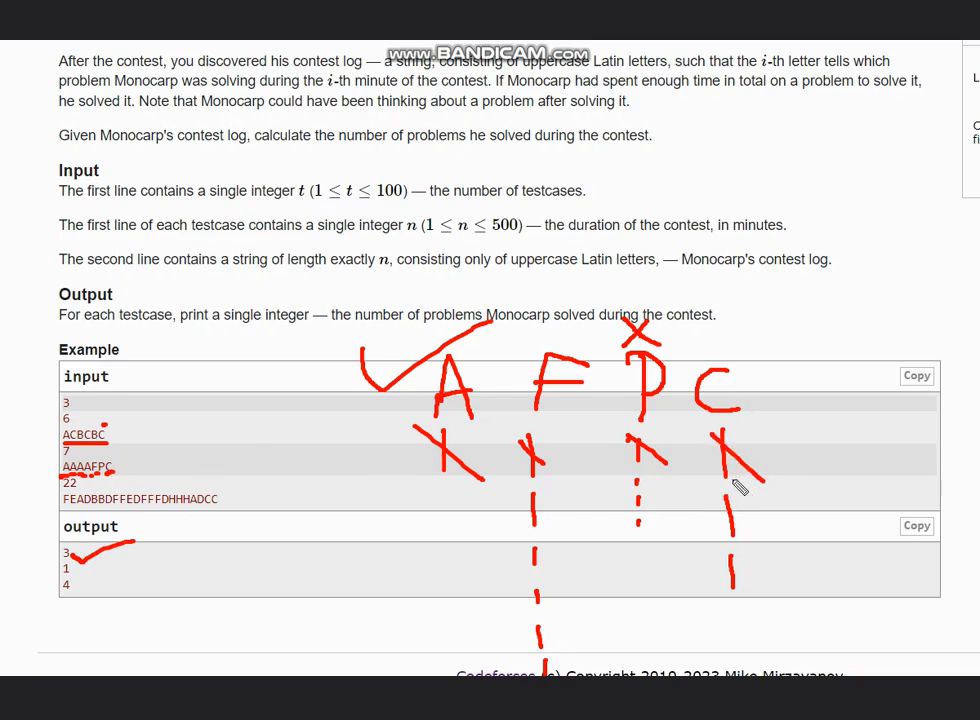
drag(710, 490, 736, 584)
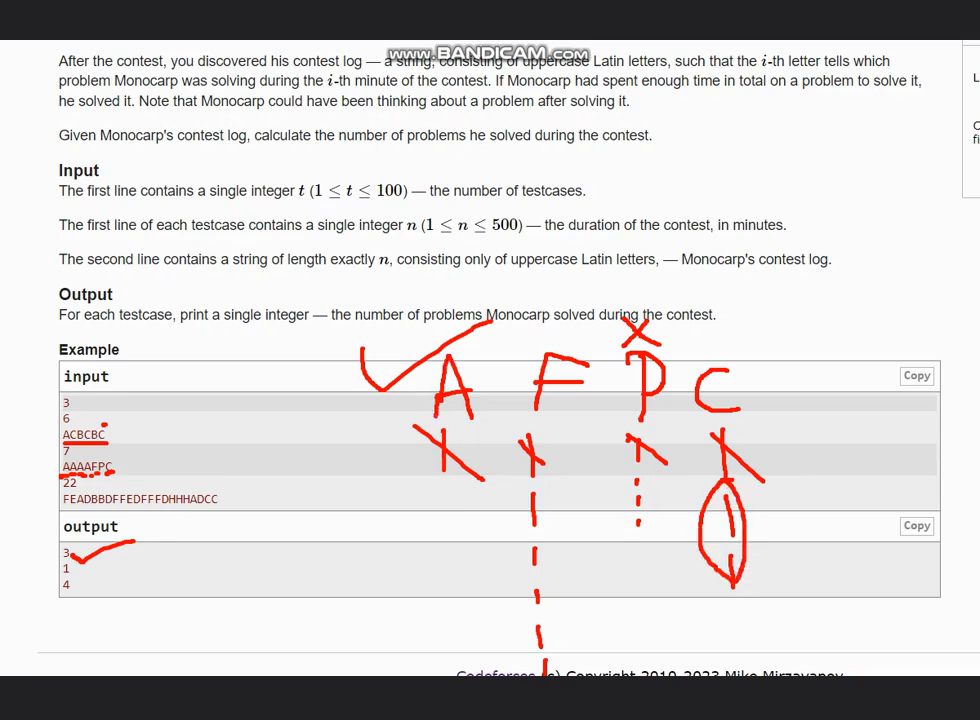
mouse_move(264, 218)
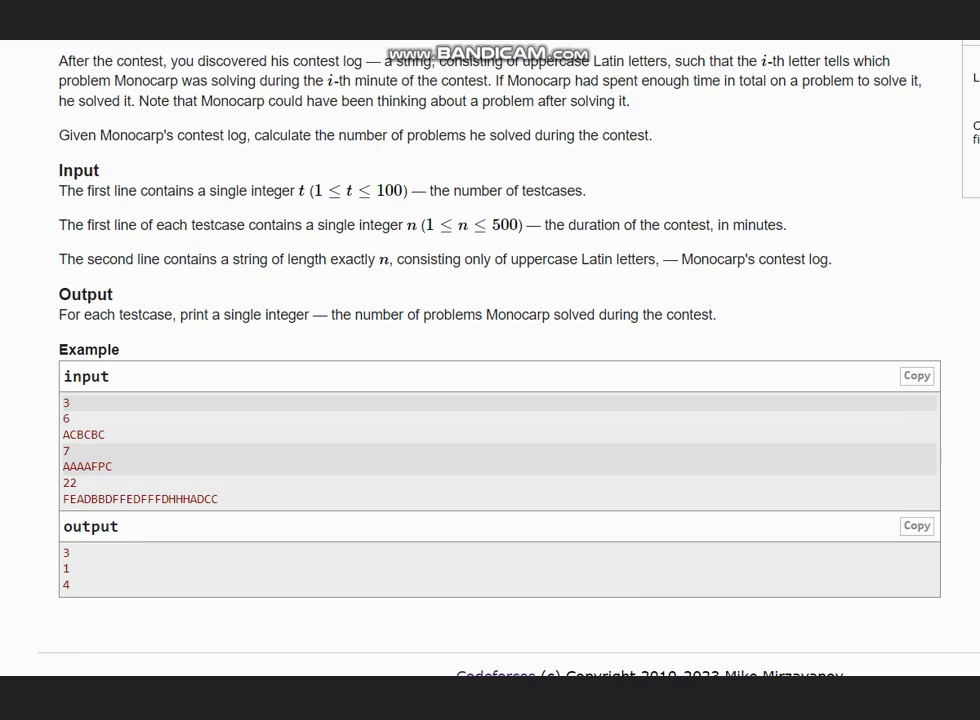
mouse_move(68, 510)
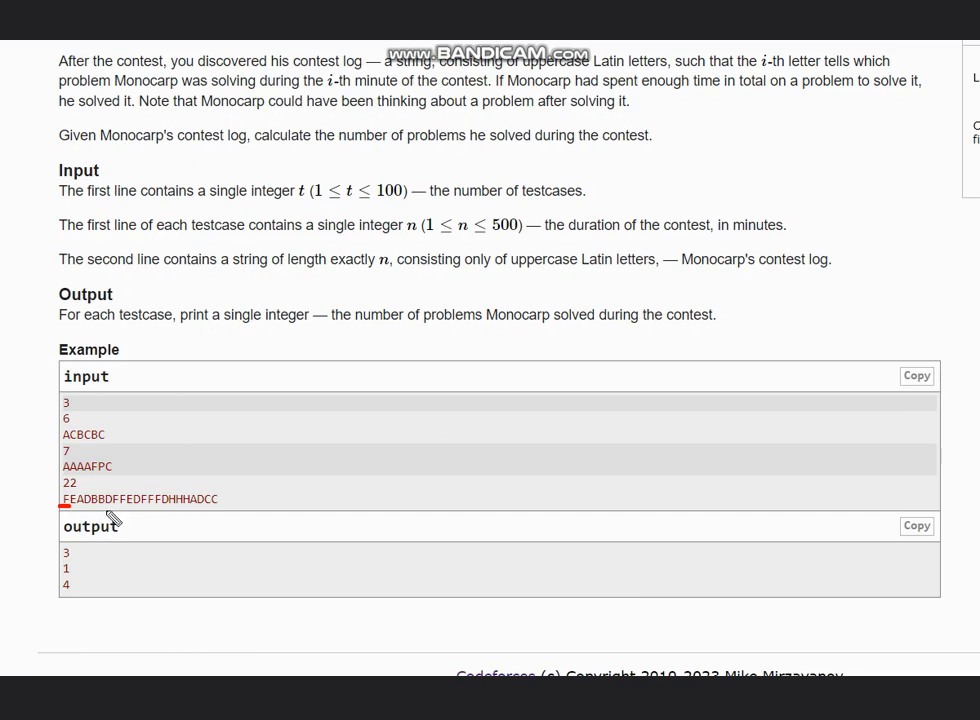
mouse_move(90, 516)
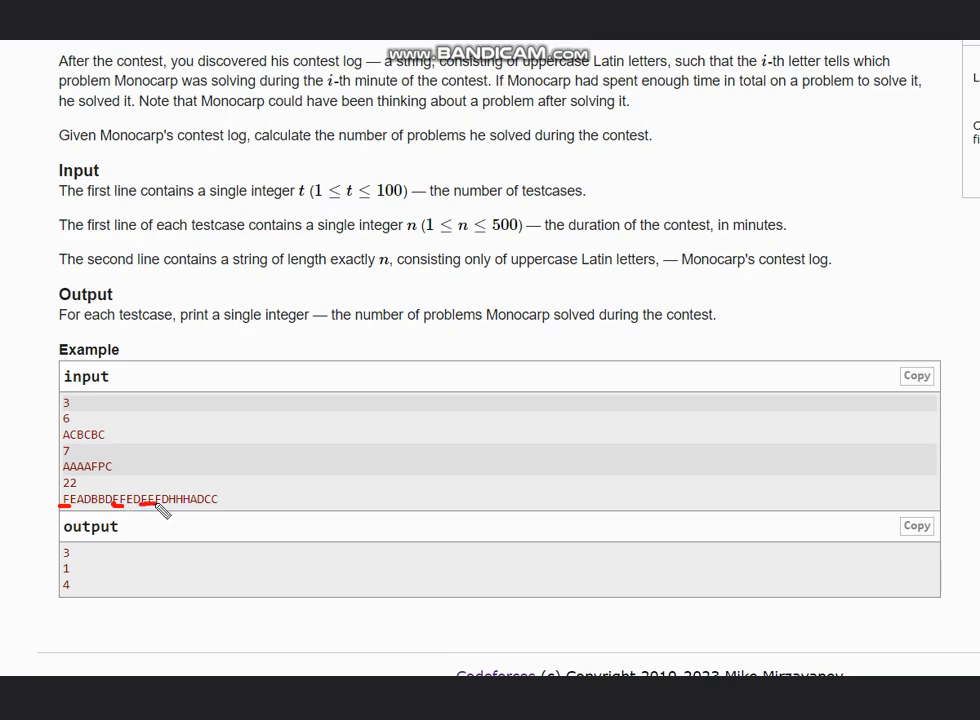
mouse_move(76, 516)
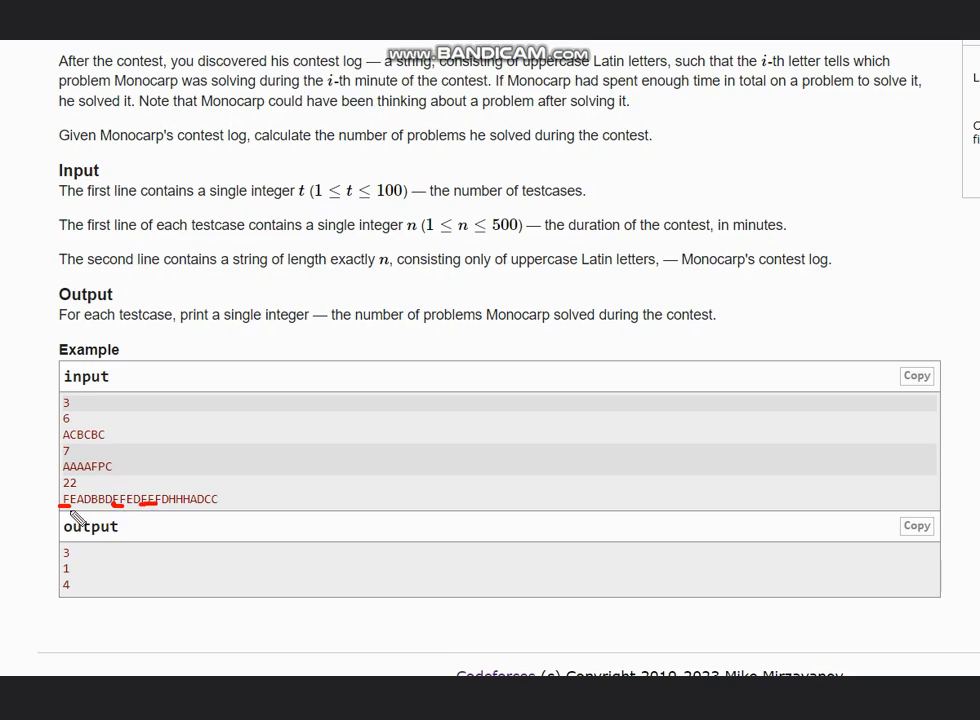
mouse_move(80, 504)
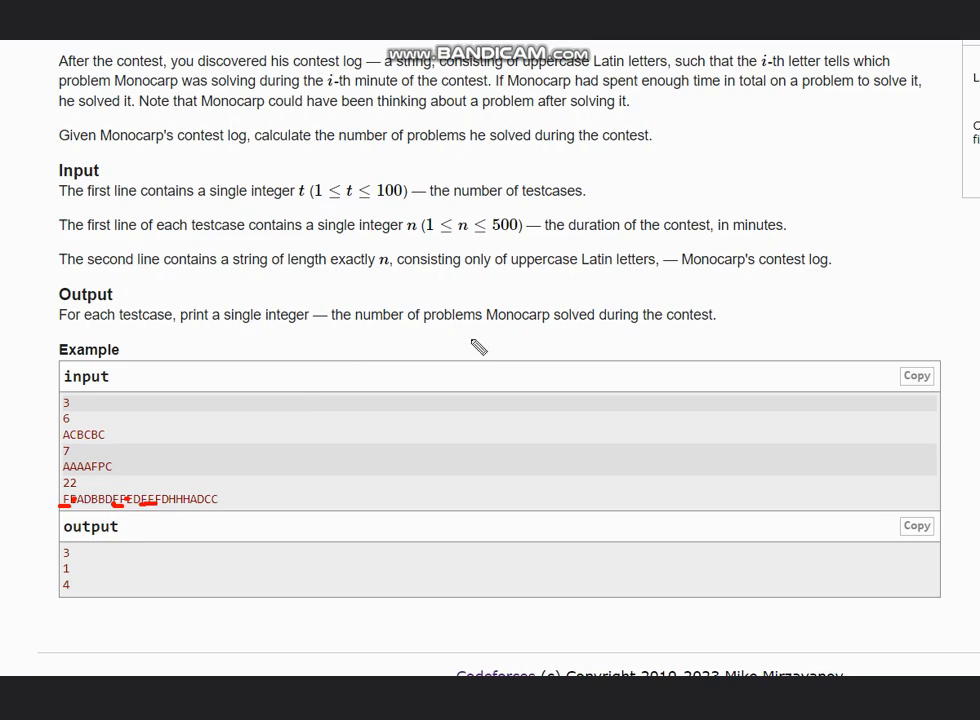
Write F ticked, E crossed out and A ticked above the third sample.
drag(448, 336, 470, 376)
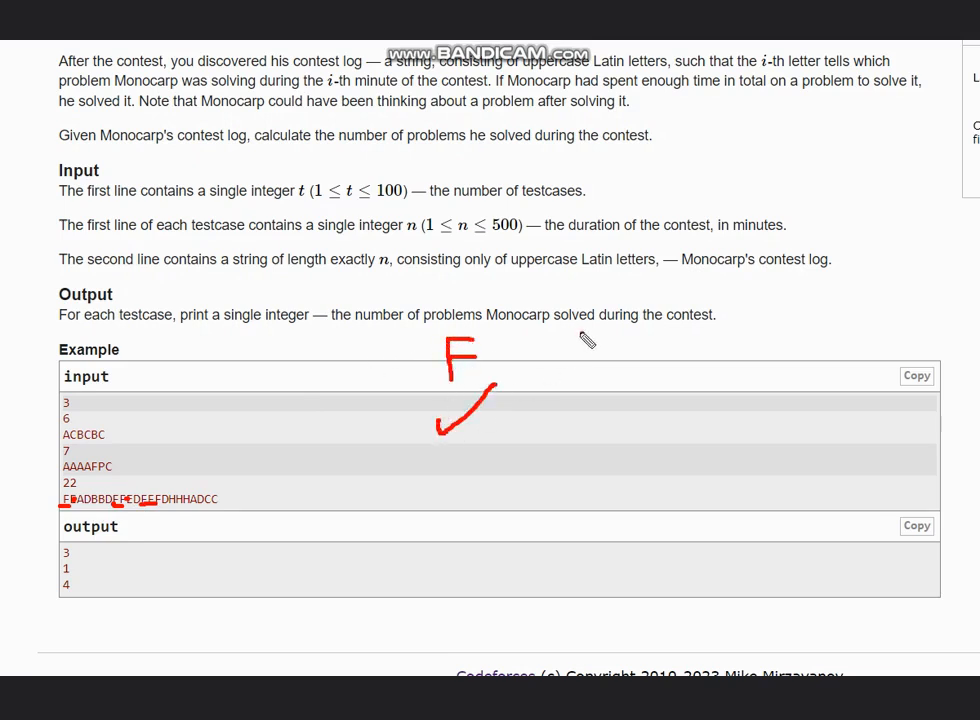
drag(548, 336, 584, 376)
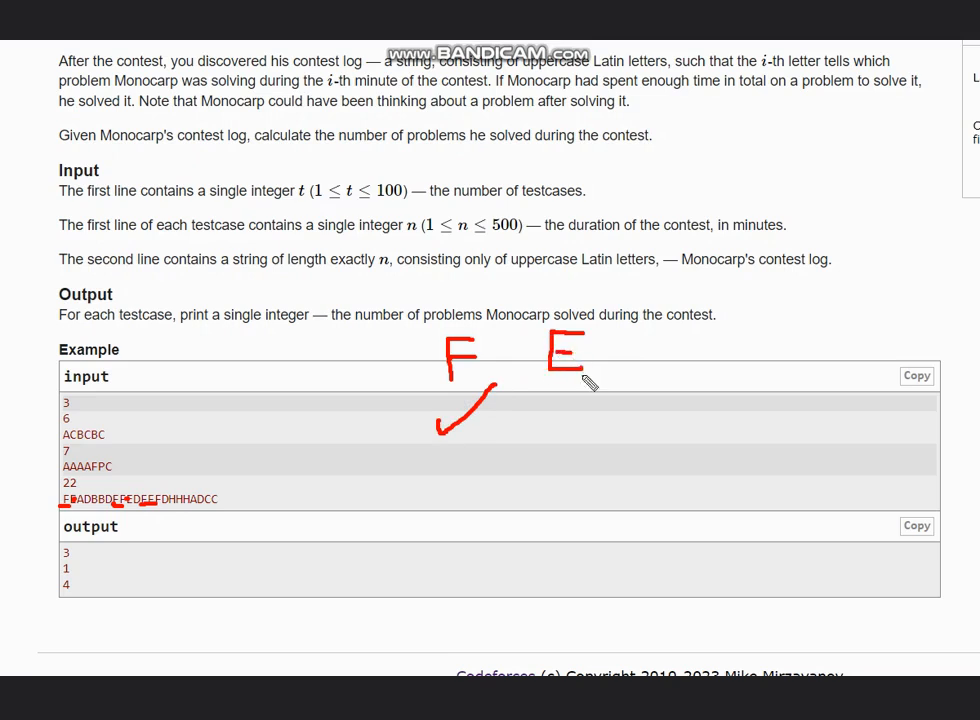
drag(550, 396, 580, 424)
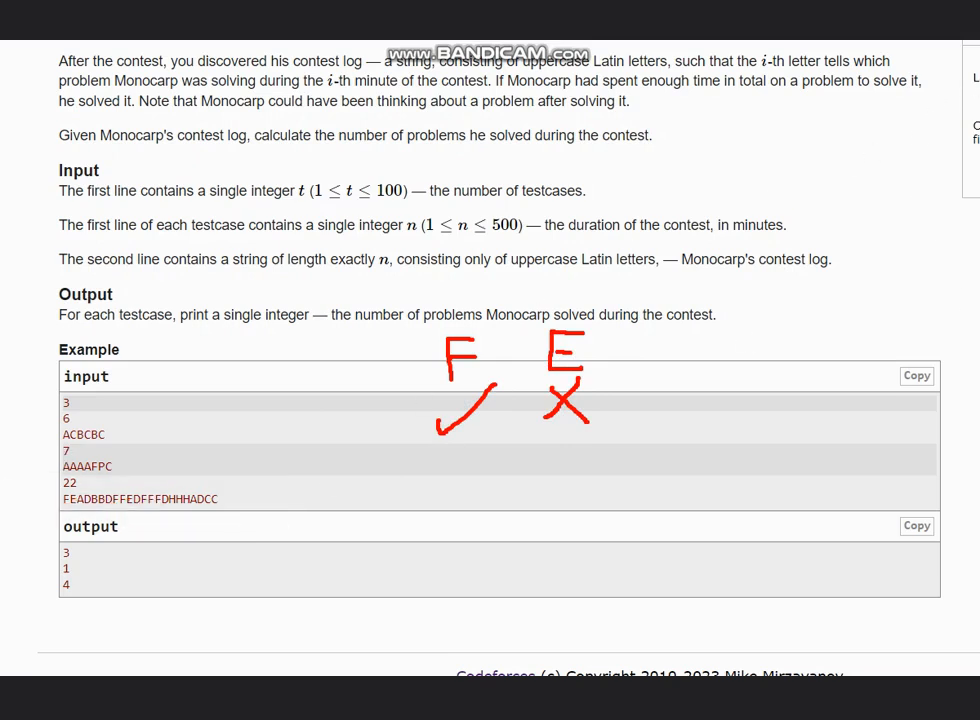
drag(656, 376, 684, 336)
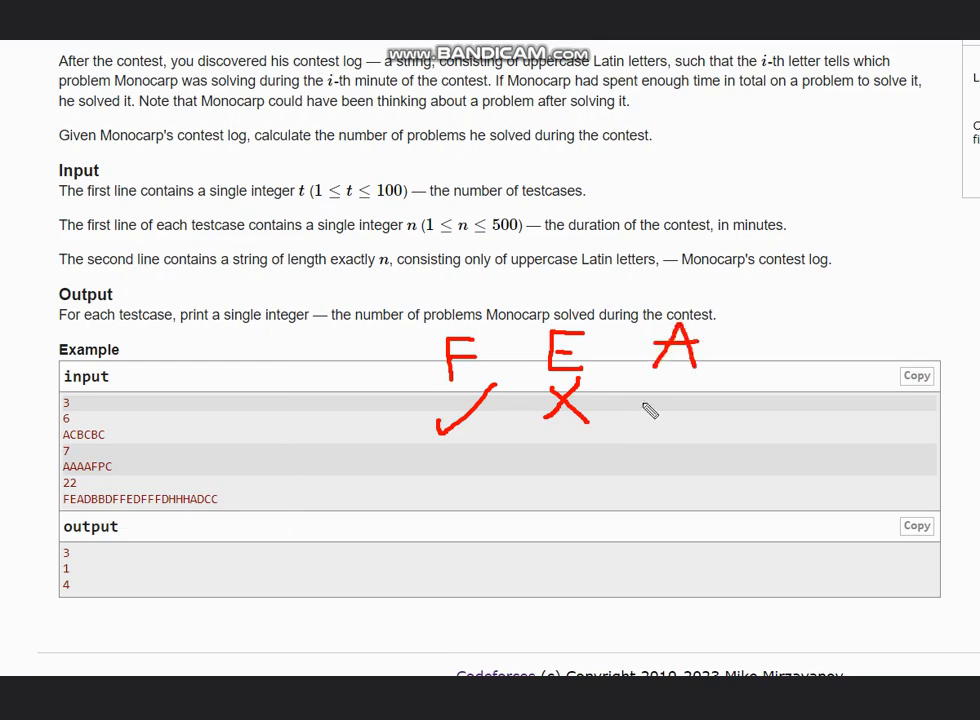
drag(650, 412, 730, 350)
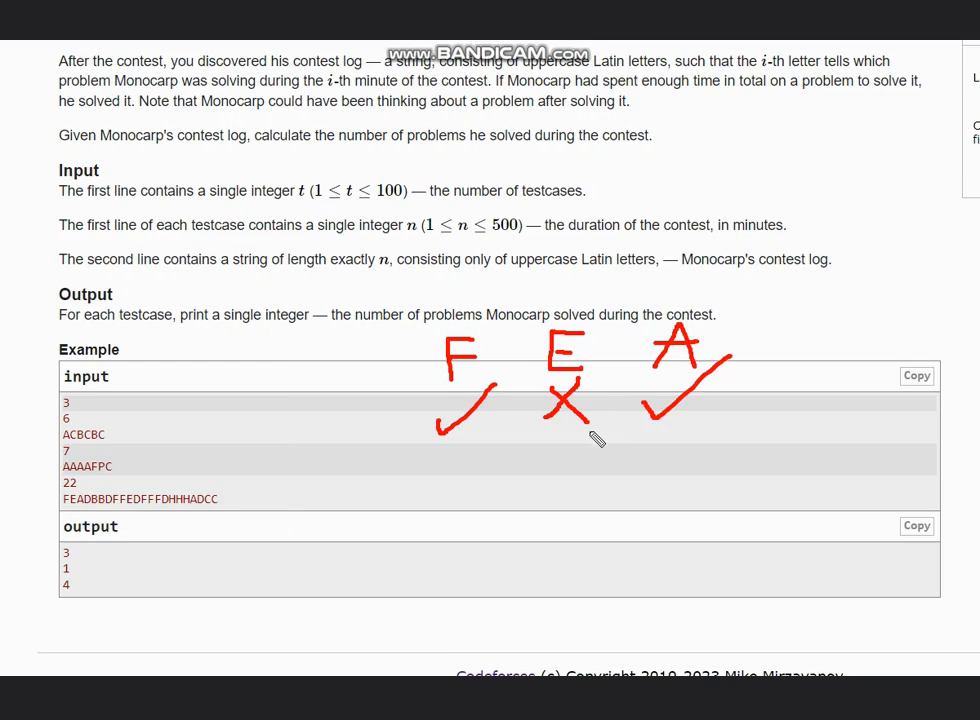
mouse_move(398, 472)
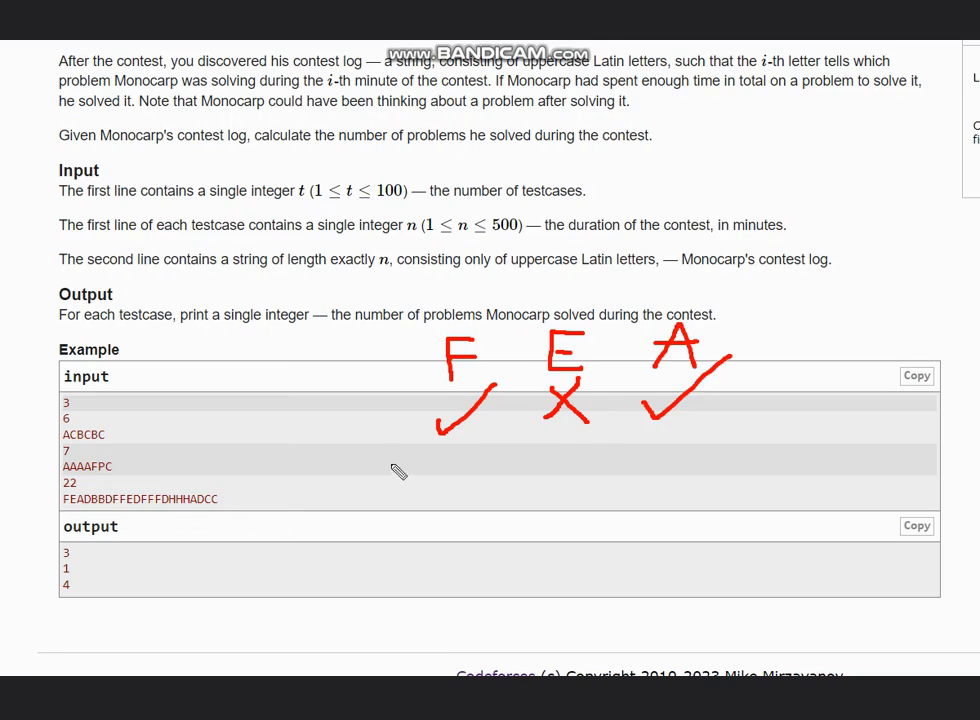
Add D and B with ticks below, and mark G and H as unsolved.
drag(436, 458, 450, 516)
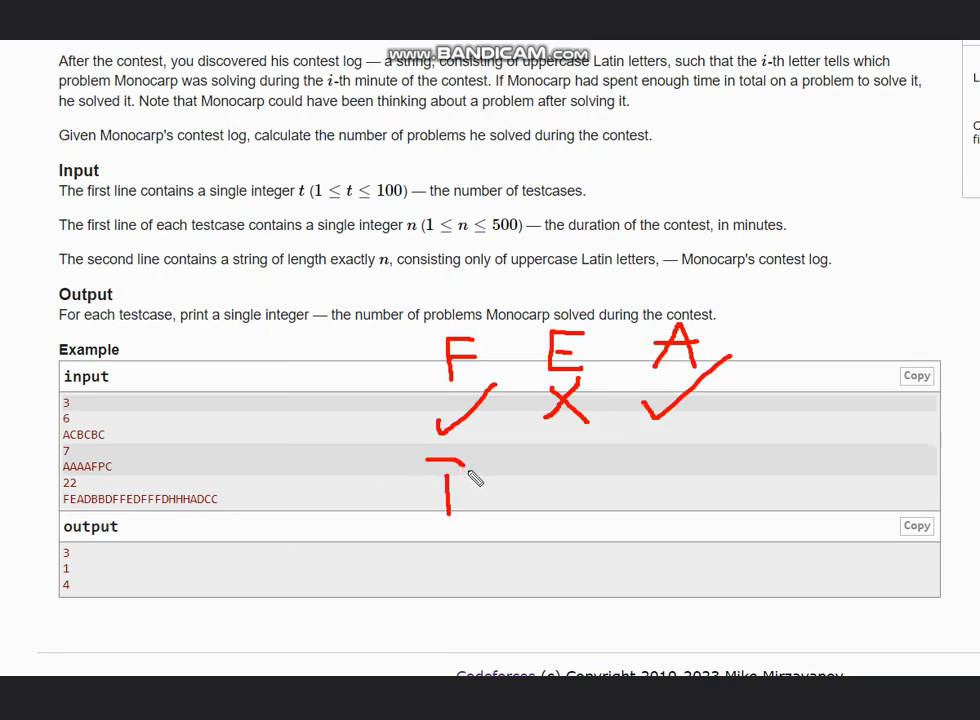
drag(440, 460, 470, 510)
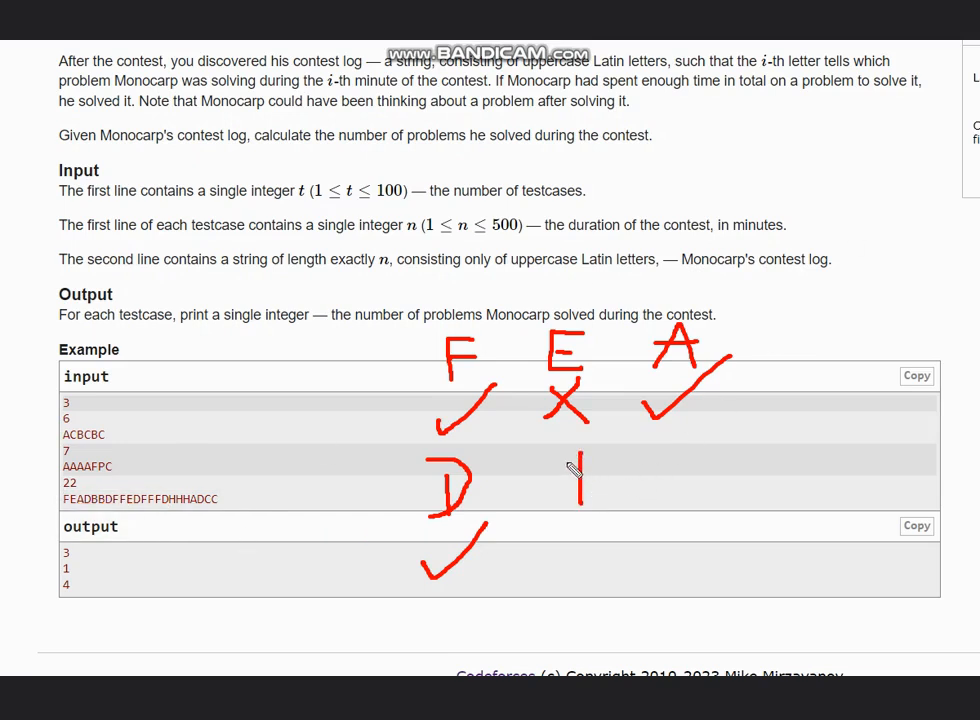
drag(580, 450, 590, 516)
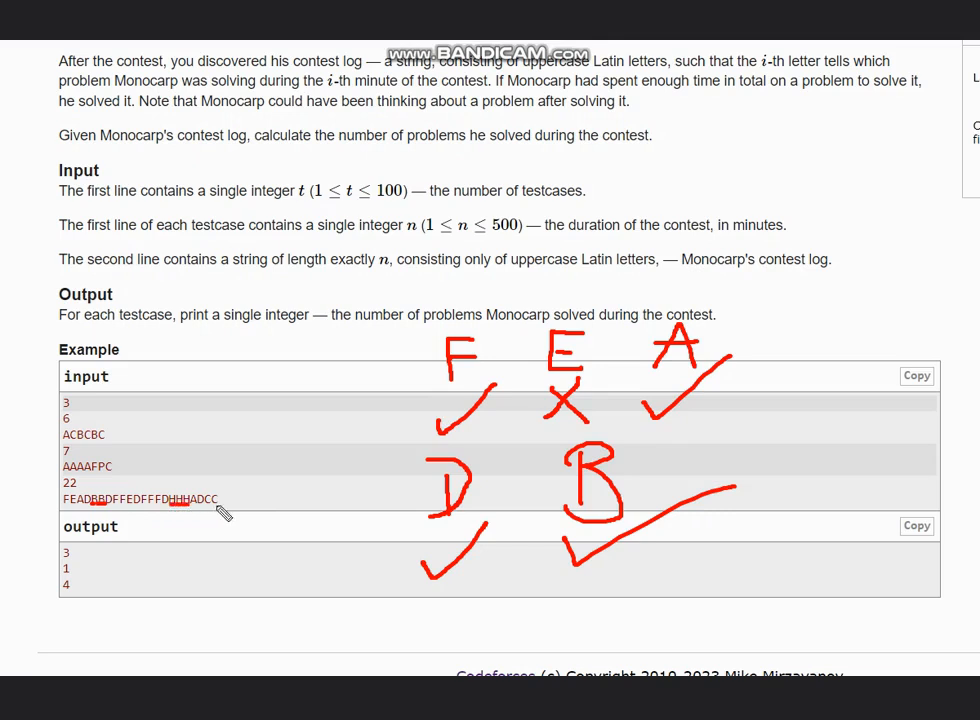
drag(810, 420, 850, 450)
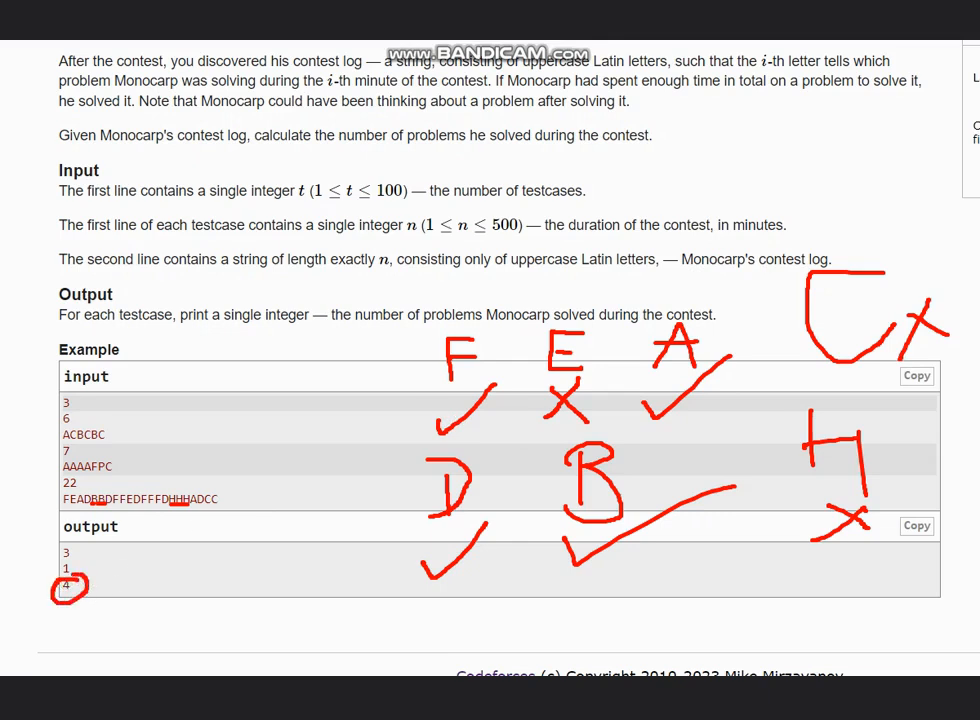
Undo the drawn letter ticks and crosses, leaving the underlines and circled 4.
key(ctrl+z)
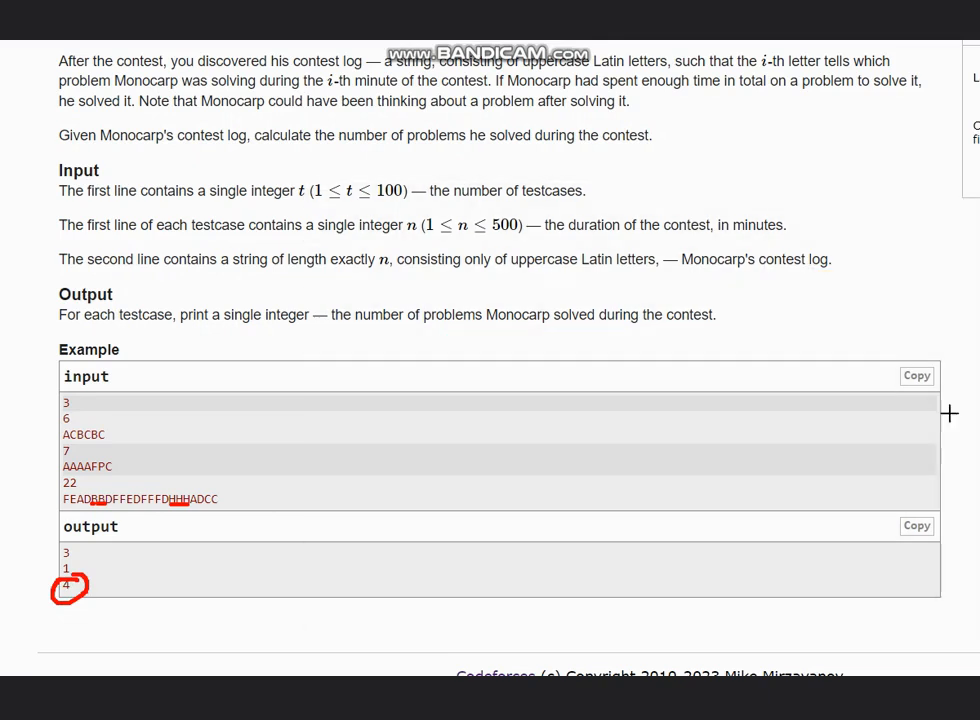
mouse_move(920, 152)
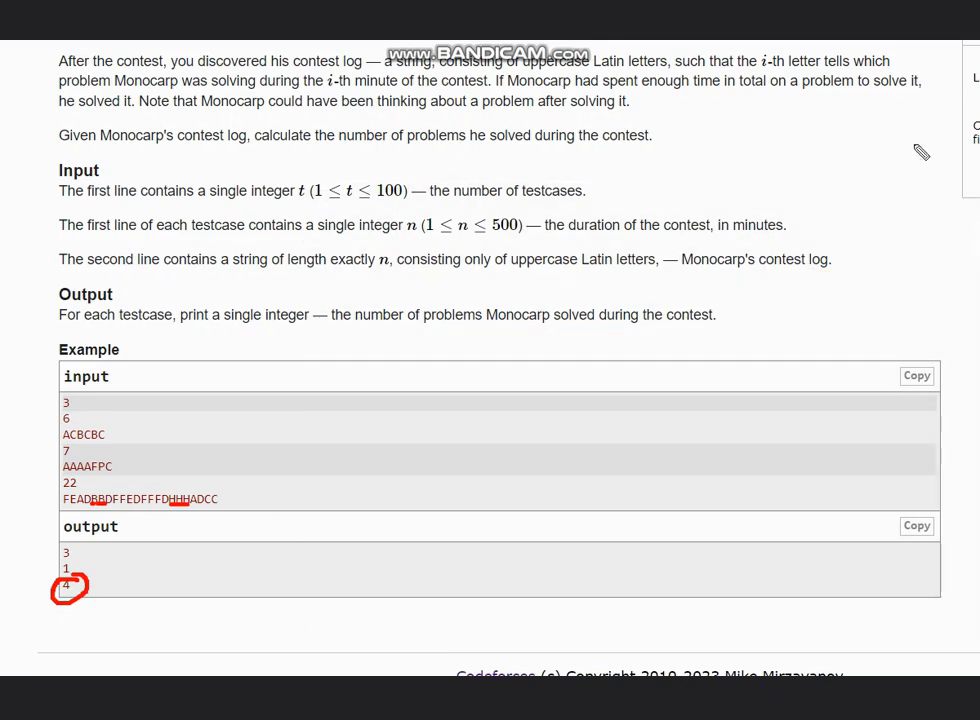
mouse_move(448, 348)
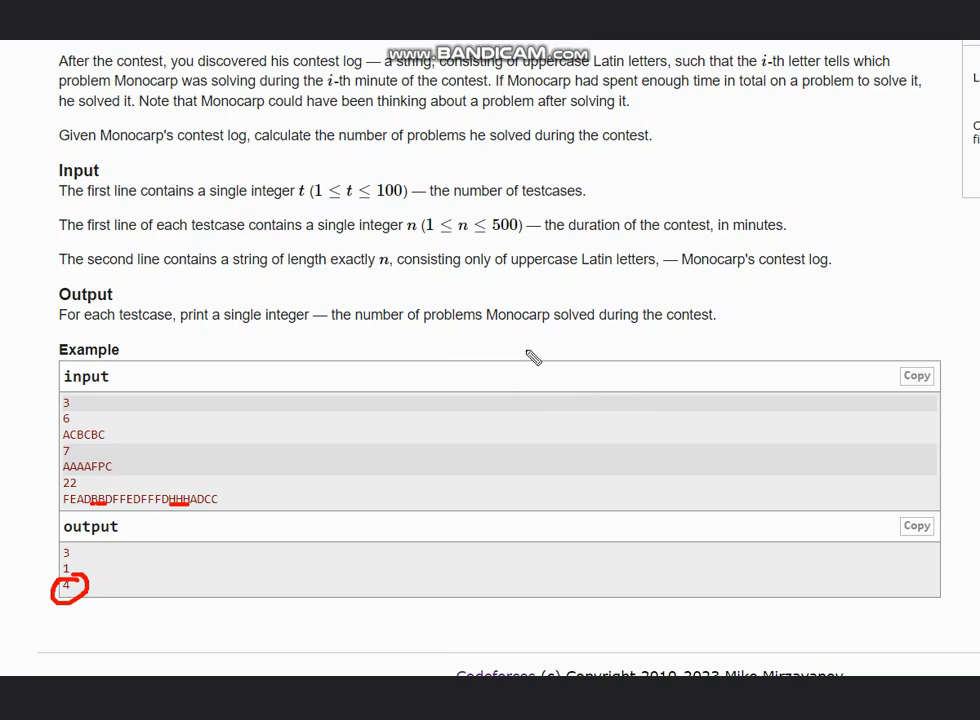
mouse_move(578, 356)
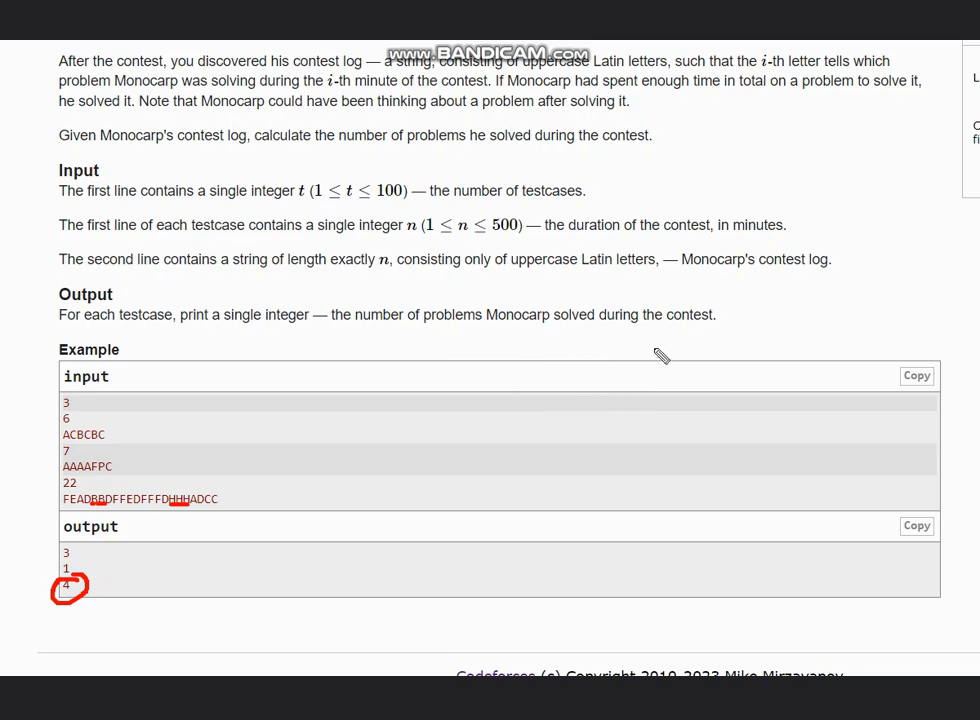
mouse_move(610, 378)
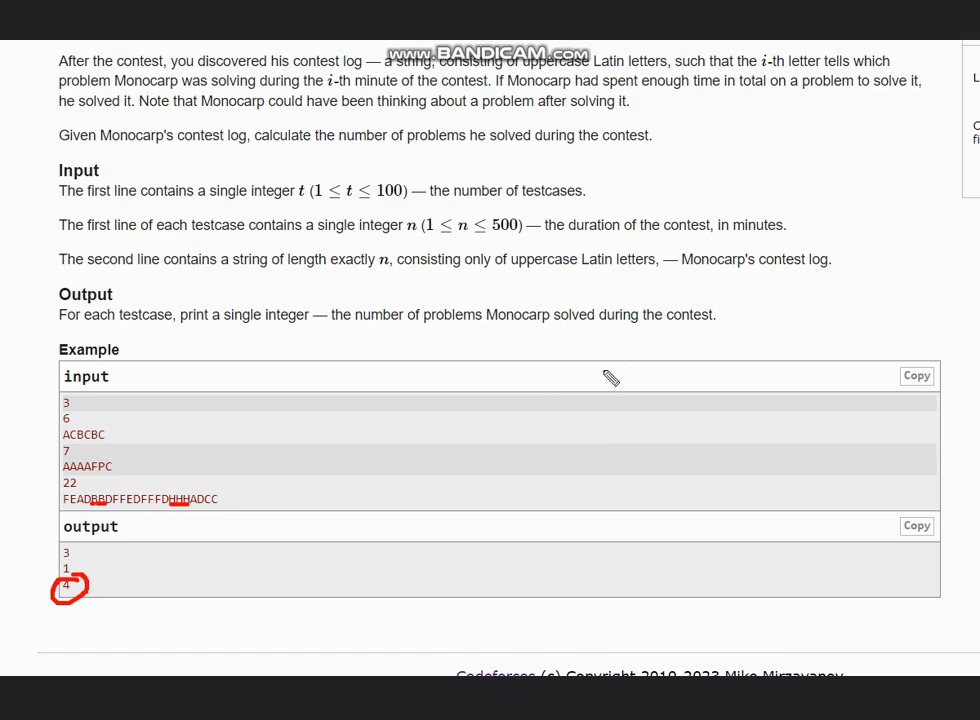
mouse_move(462, 344)
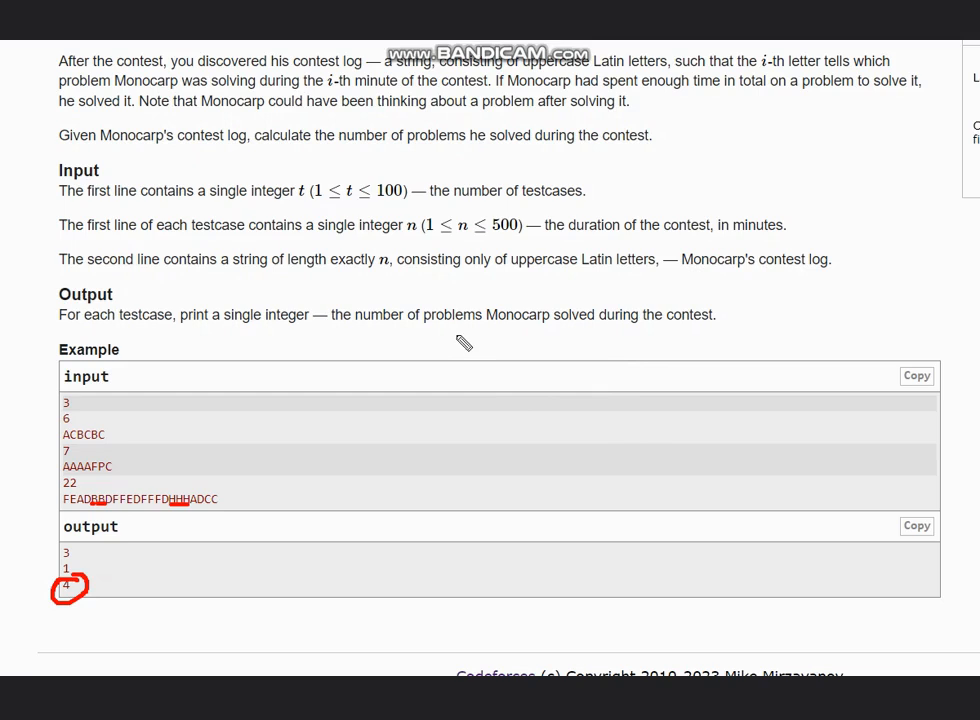
mouse_move(500, 340)
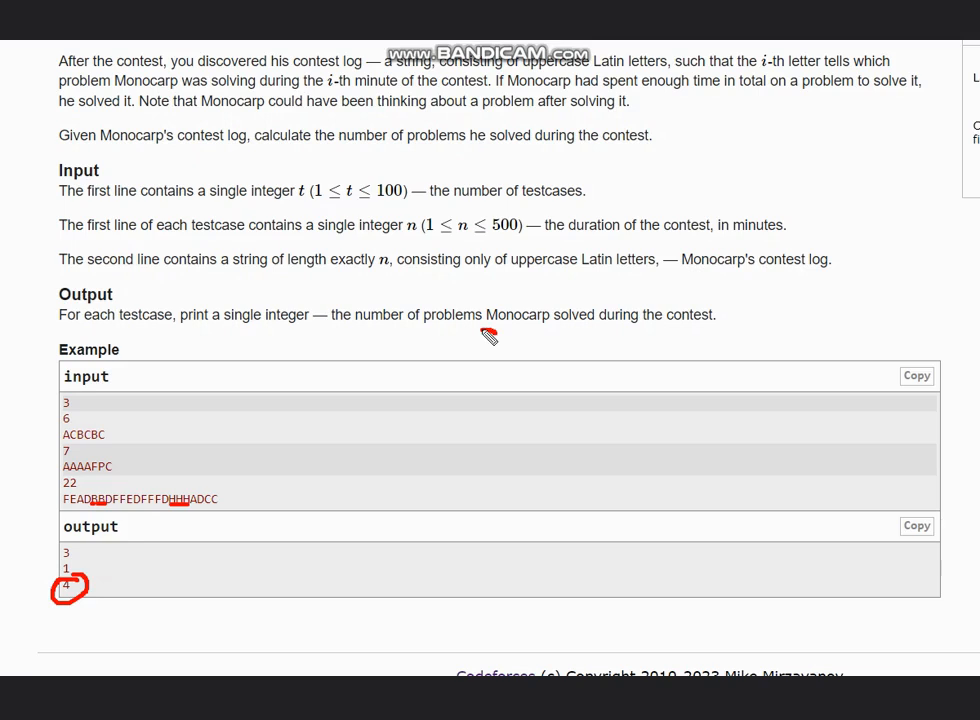
mouse_move(398, 390)
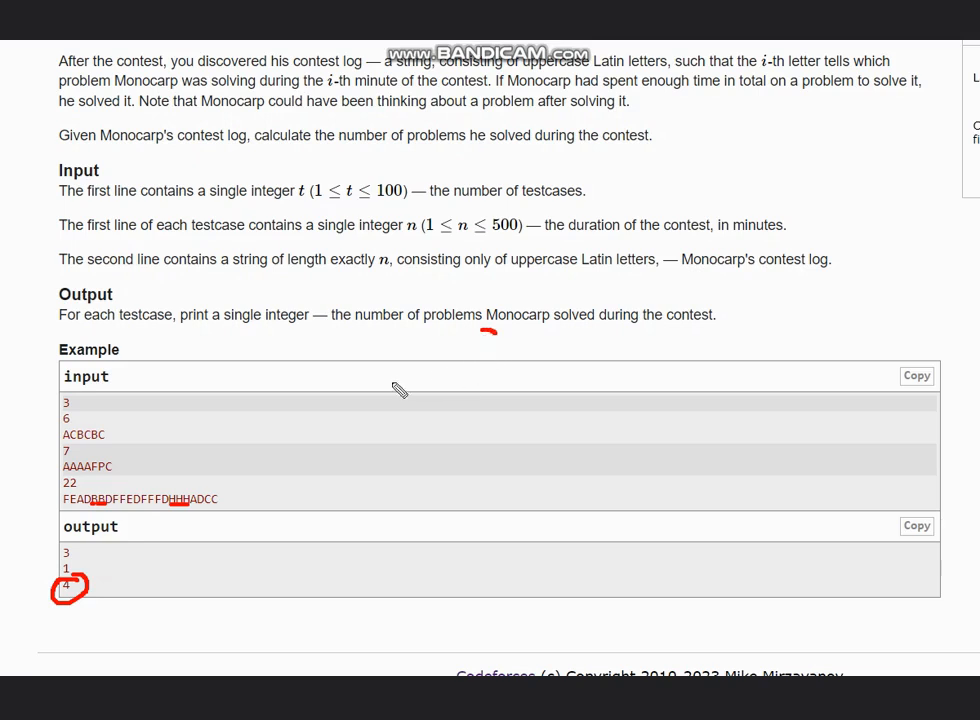
mouse_move(476, 364)
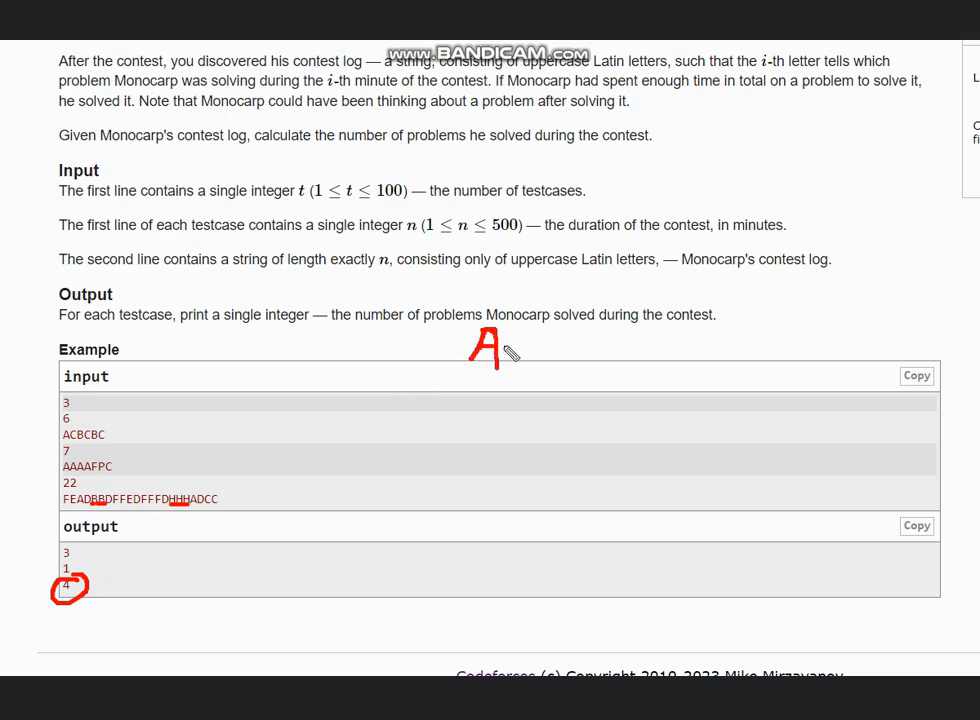
Write the letter-to-minutes map A→1, C→3, B→2 beside the example input.
drag(498, 344, 548, 344)
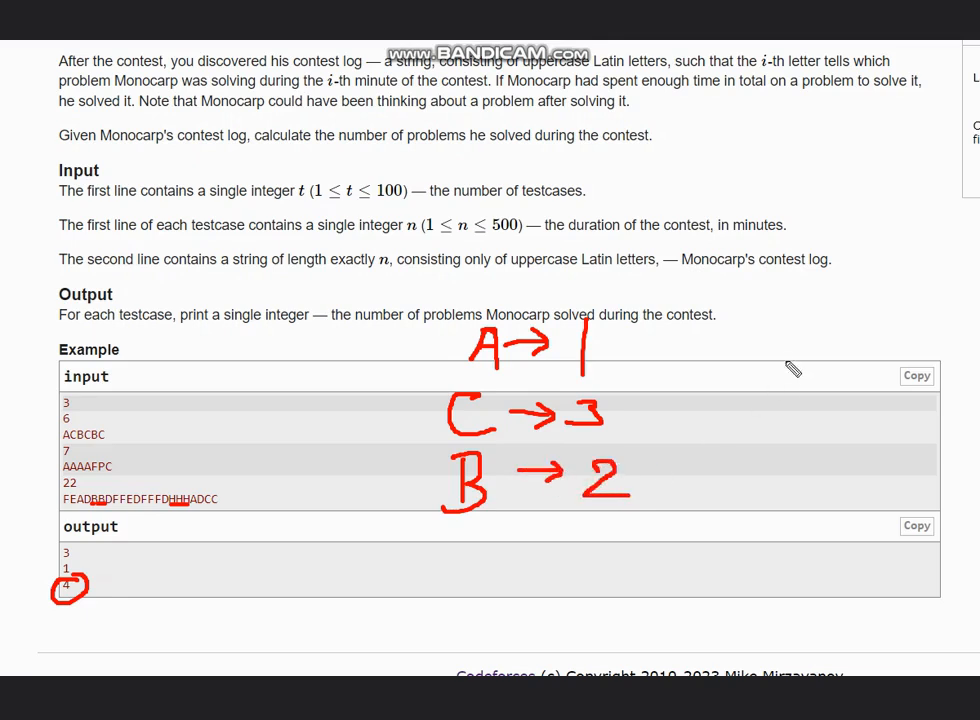
mouse_move(756, 336)
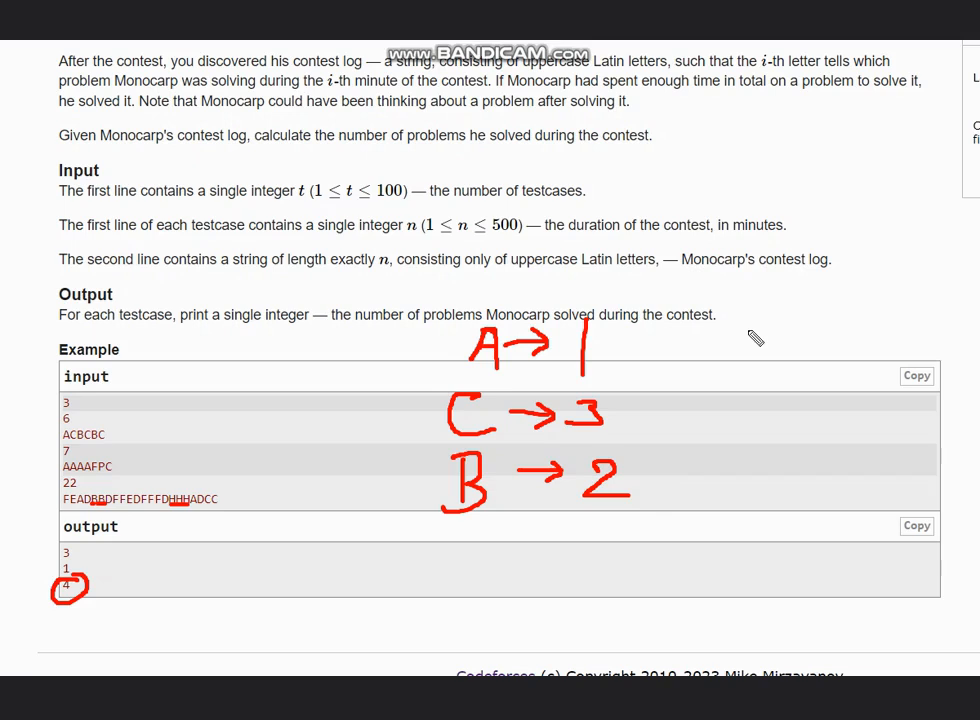
mouse_move(778, 182)
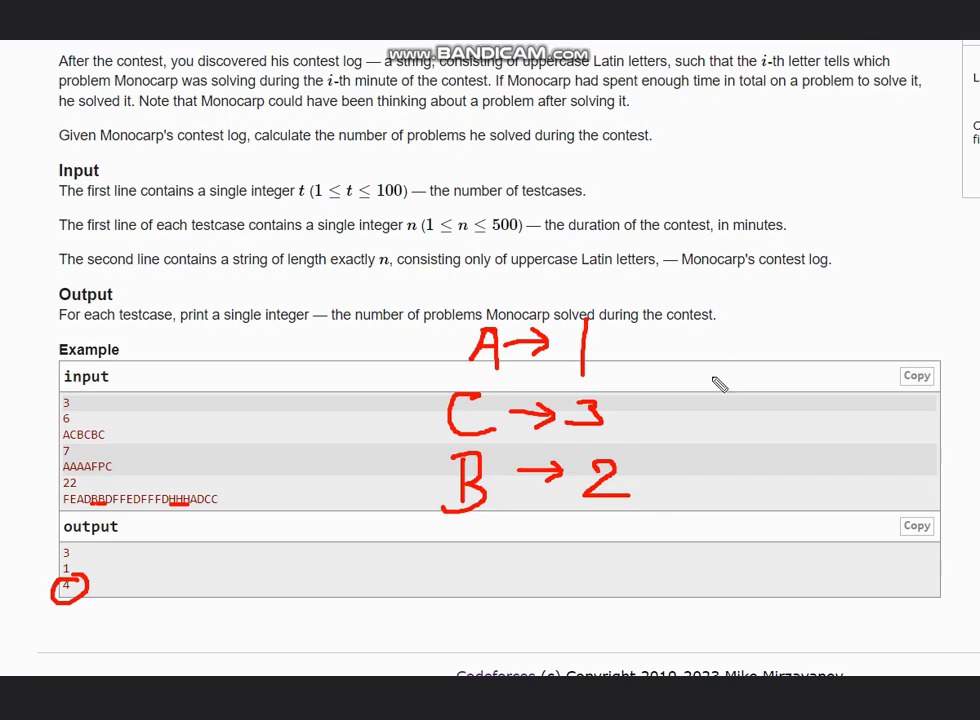
mouse_move(72, 448)
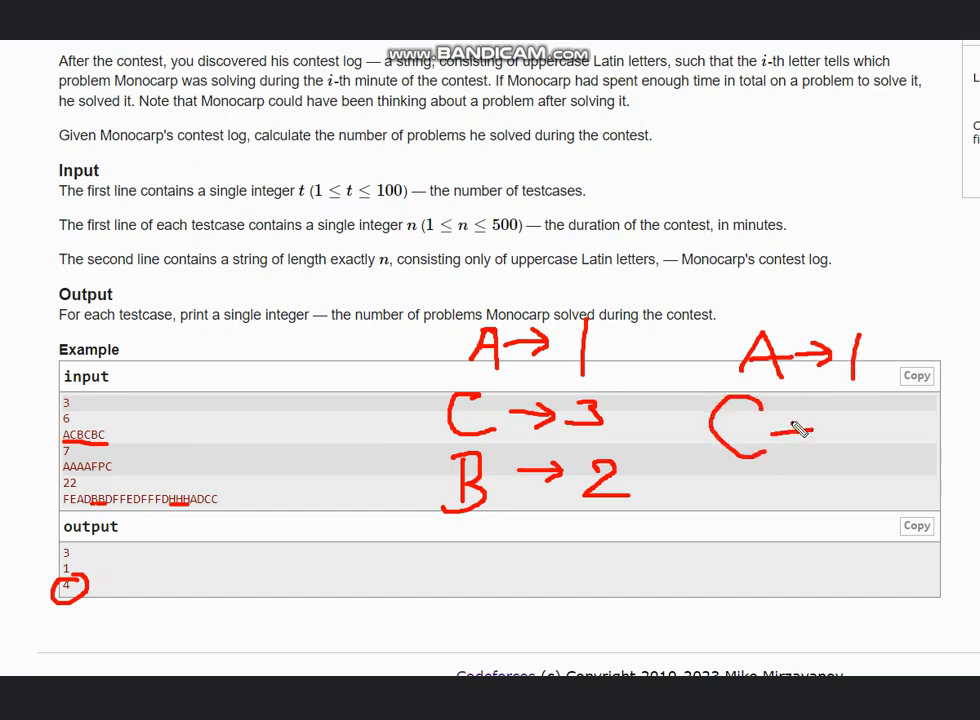
Draw a second A→1, C→3, B→2 map labelled S to the right and circle both maps.
drag(816, 424, 856, 456)
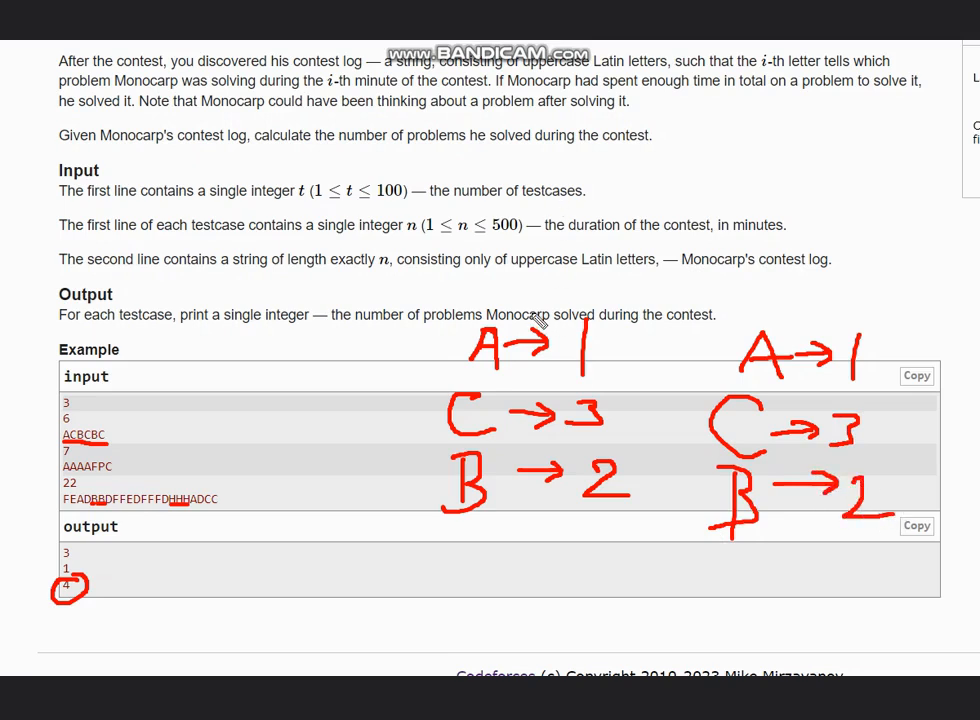
drag(536, 320, 480, 540)
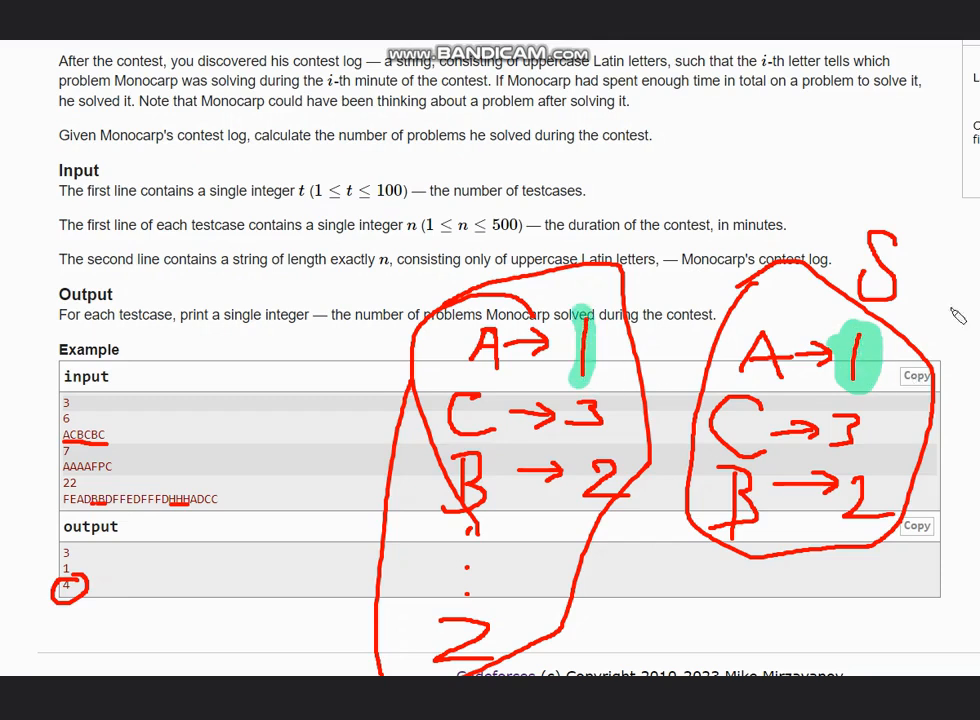
mouse_move(740, 568)
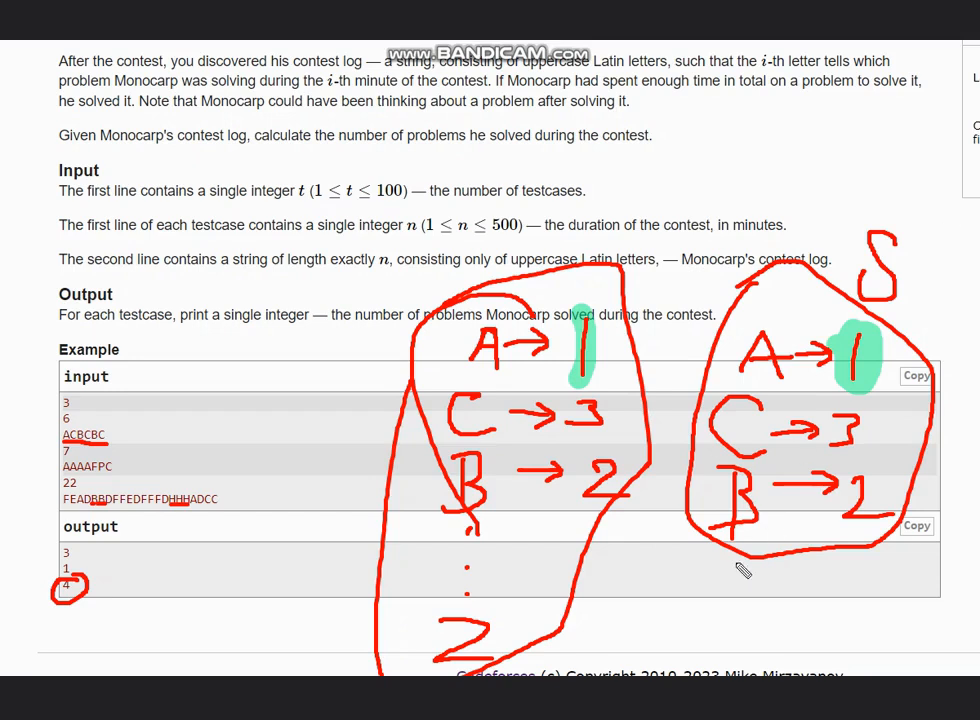